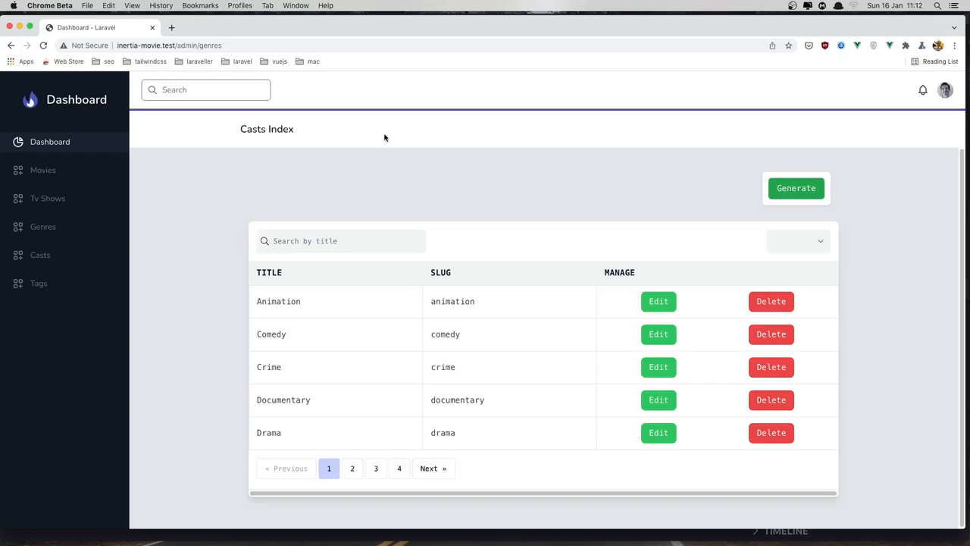
{"action": "mouse_move", "coordinate": [280, 187]}
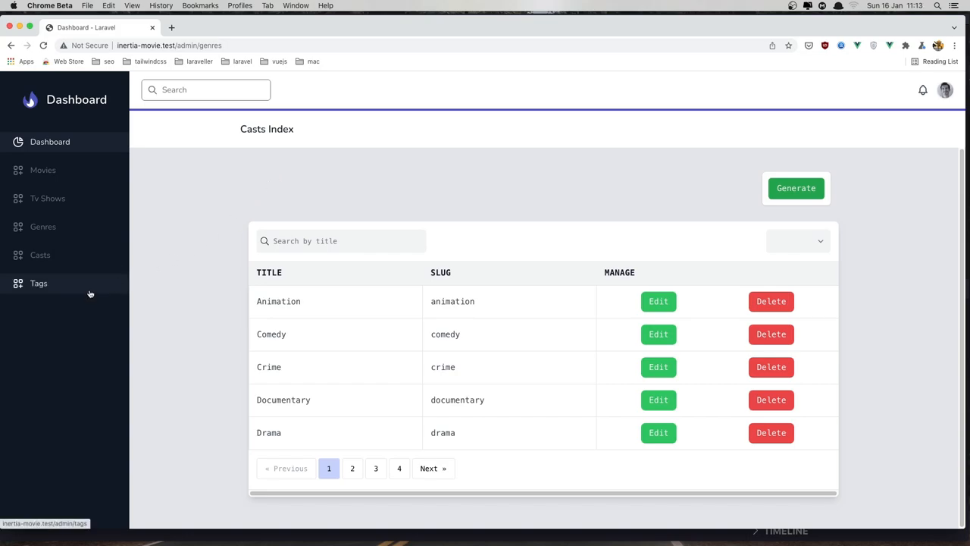
{"action": "mouse_move", "coordinate": [71, 255]}
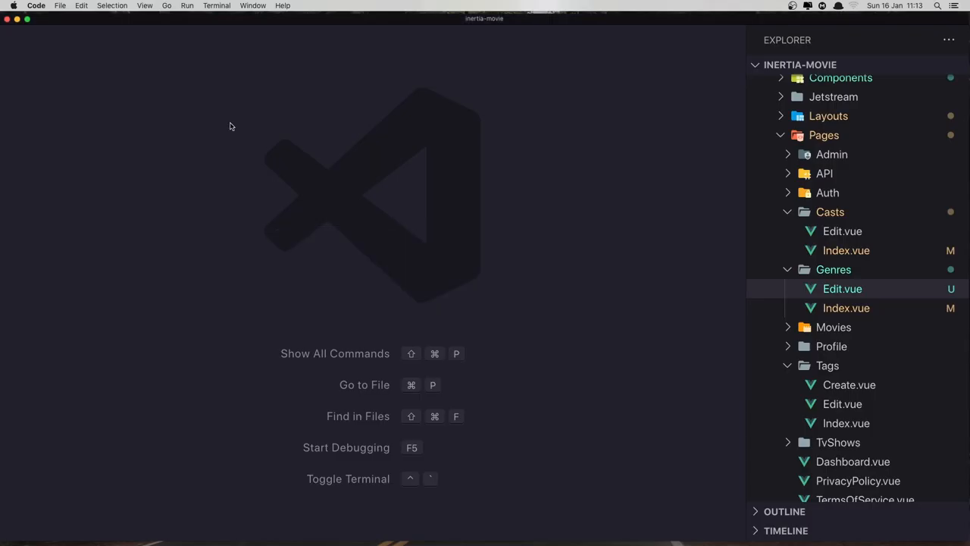
{"action": "mouse_move", "coordinate": [374, 188]}
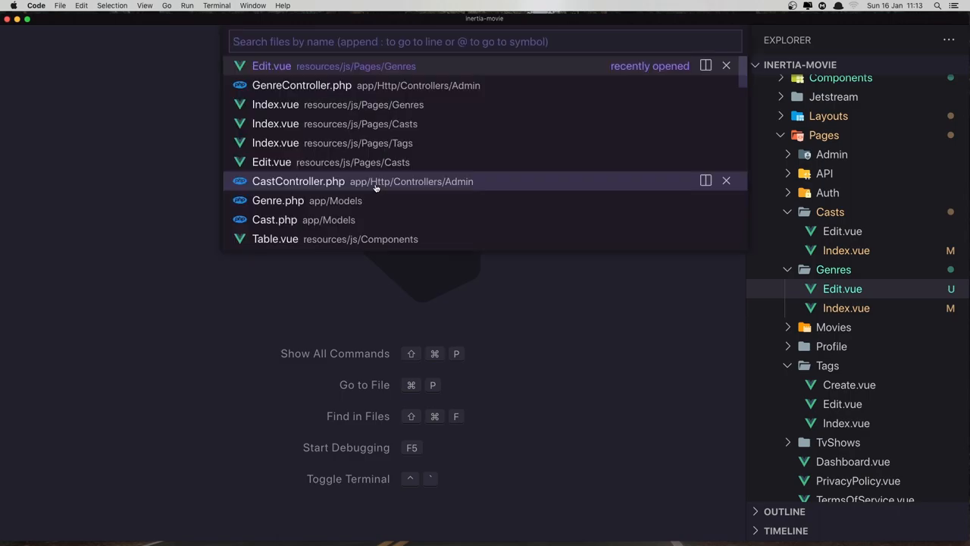
Locate TvShowController.php via quick-open search 'tv' and bring up its index action
{"action": "type", "text": "tv"}
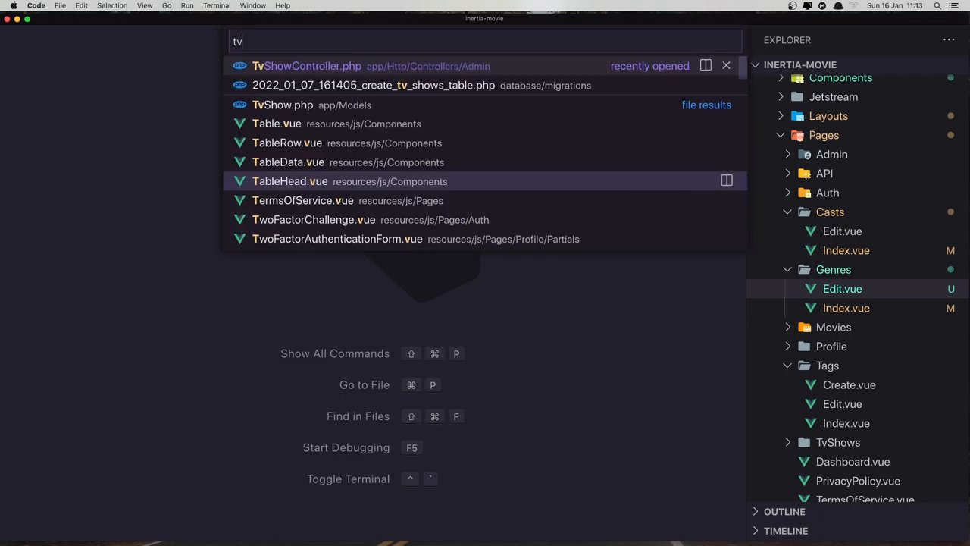
{"action": "left_click", "coordinate": [306, 67]}
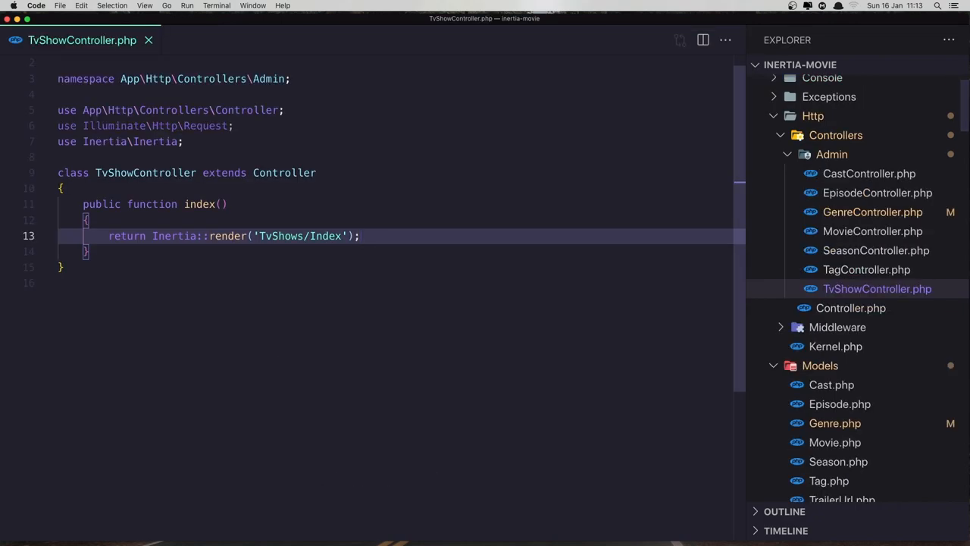
{"action": "mouse_move", "coordinate": [392, 226]}
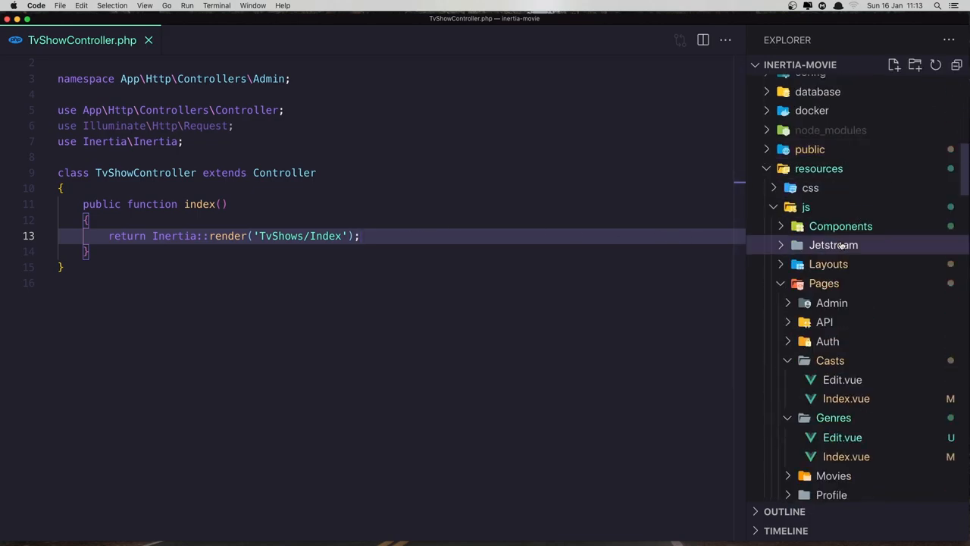
{"action": "scroll", "scroll_direction": "down", "scroll_amount": 3}
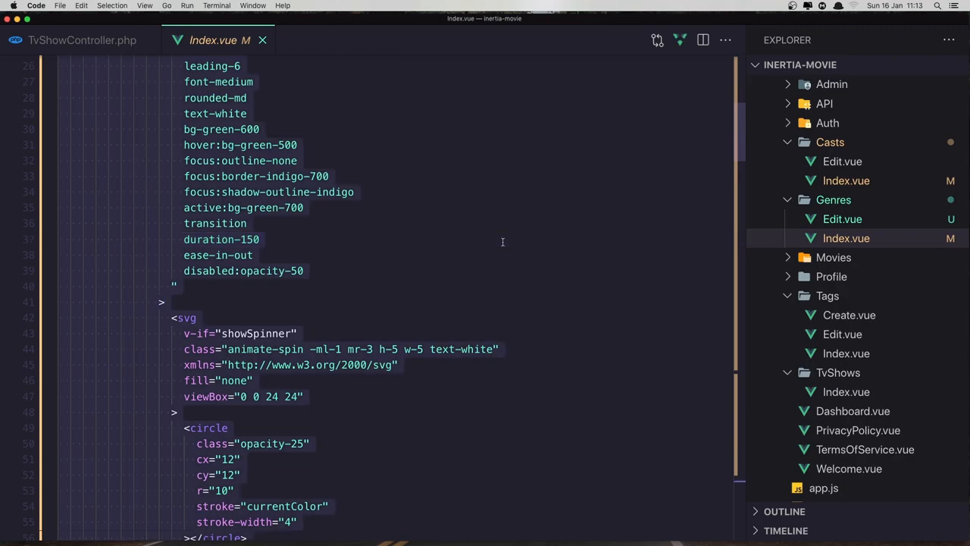
Navigate the Explorer to resources/js/Pages/TvShows and bring up its Index.vue page
{"action": "left_click", "coordinate": [82, 39]}
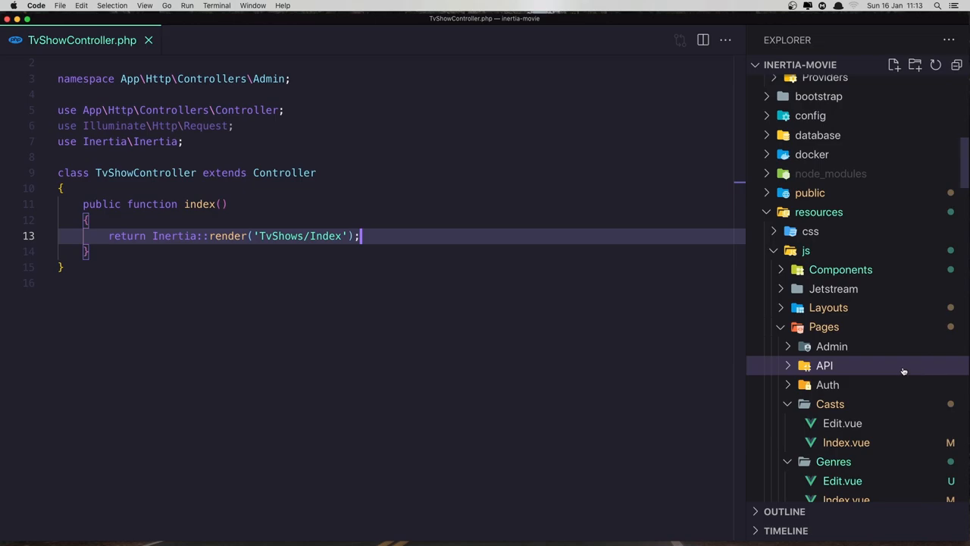
{"action": "scroll", "scroll_direction": "down", "scroll_amount": 3}
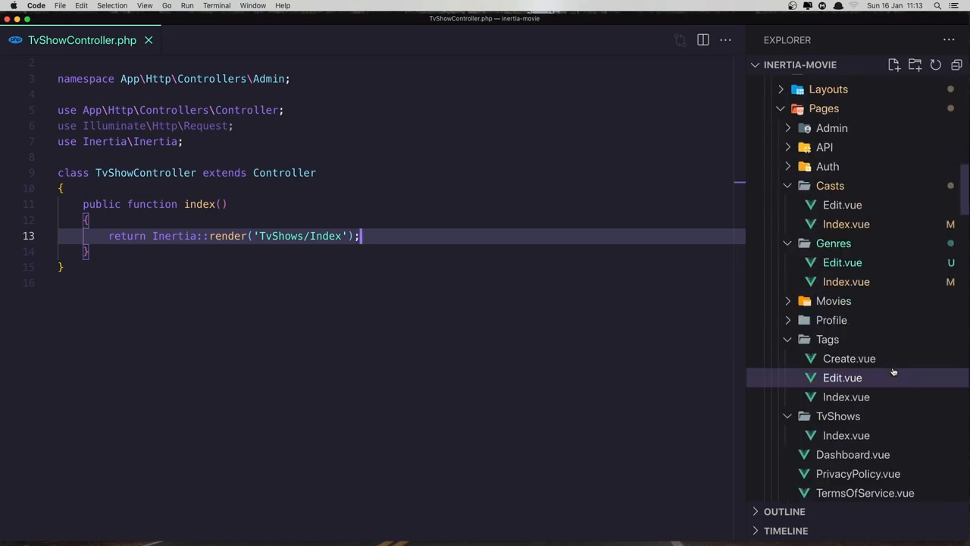
{"action": "scroll", "scroll_direction": "down", "scroll_amount": 3}
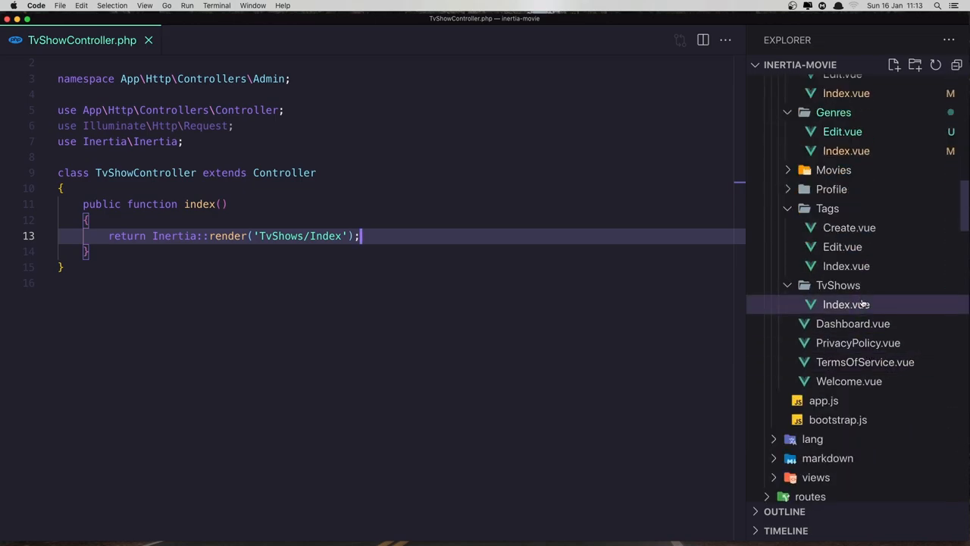
{"action": "left_click", "coordinate": [846, 304]}
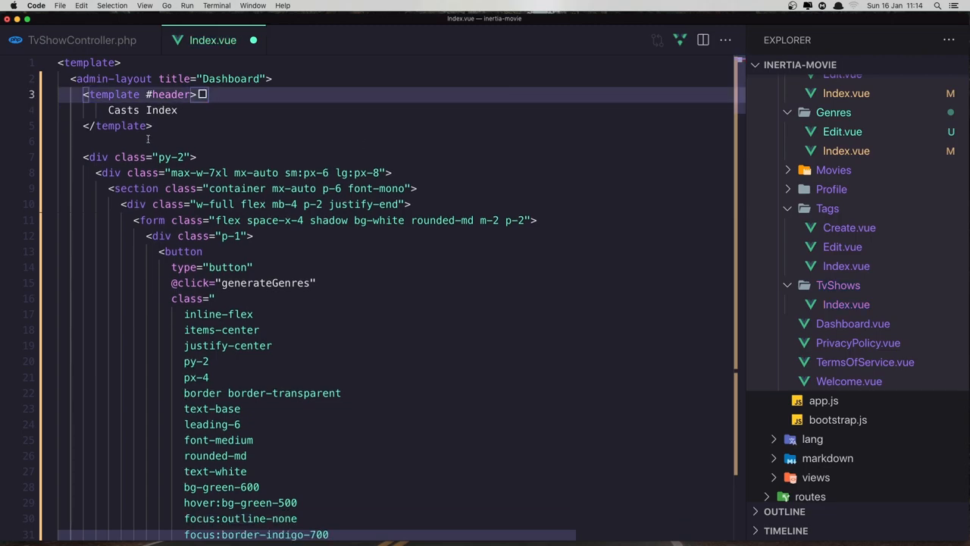
Replace the header word 'Casts' with 'Tv Show' so the title reads 'Tv Show Index'
{"action": "left_click", "coordinate": [140, 109]}
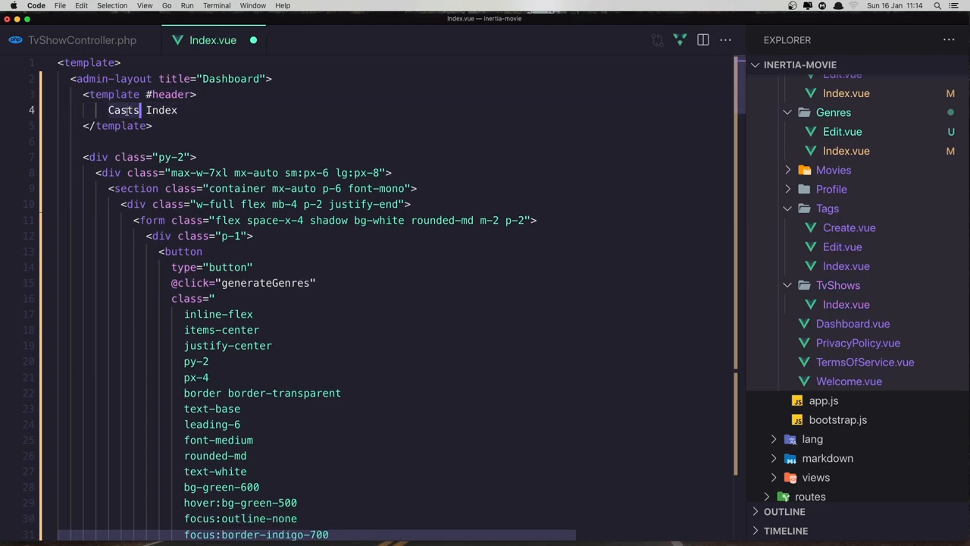
{"action": "type", "text": "Tv S"}
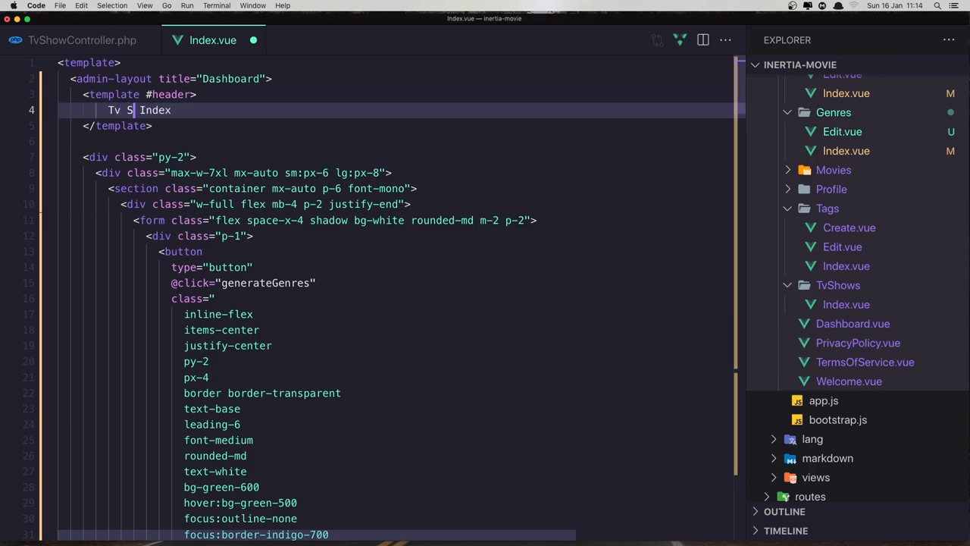
{"action": "type", "text": "how"}
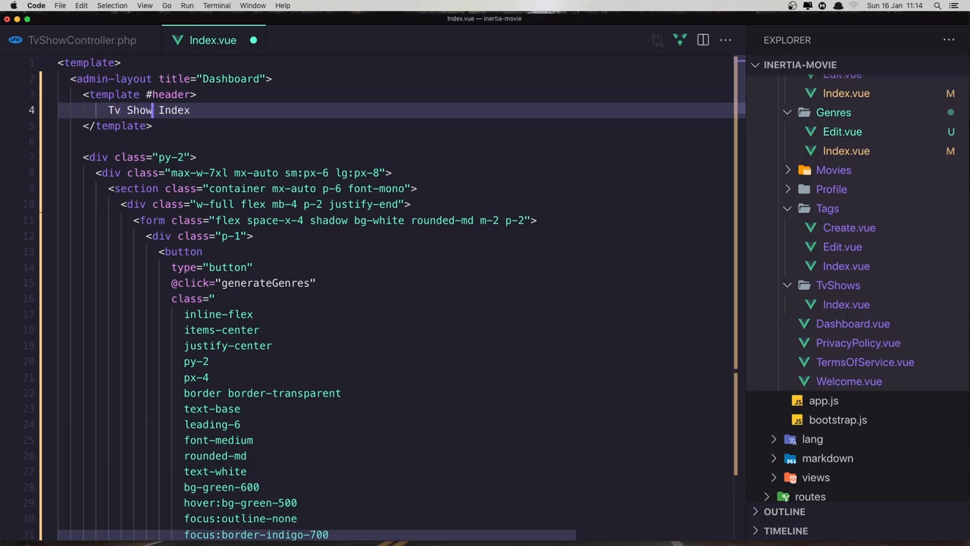
{"action": "scroll", "scroll_direction": "down", "scroll_amount": 3}
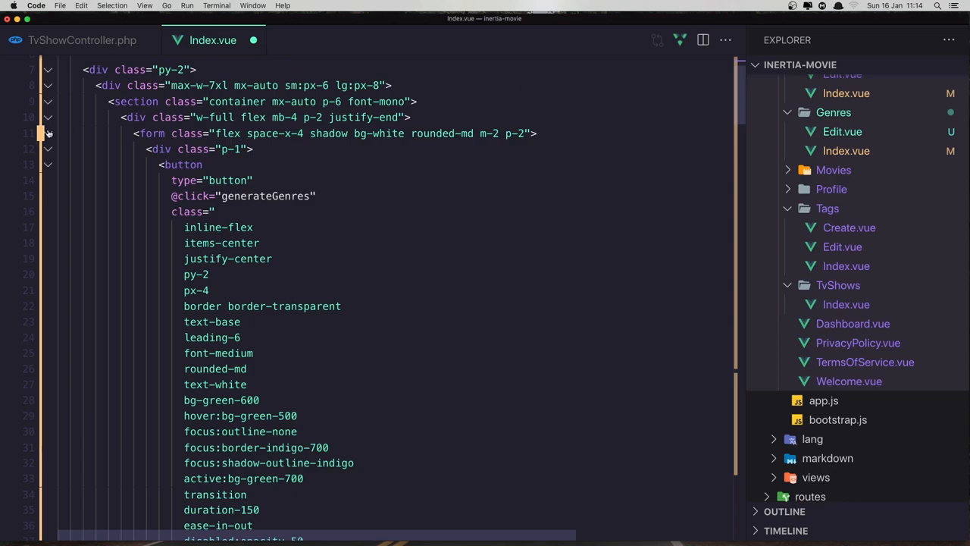
Swap the folded generate form for a ButtonLink to route('admin.tv-shows.create') labelled Create
{"action": "left_click", "coordinate": [49, 133]}
{"action": "type", "text": "<"}
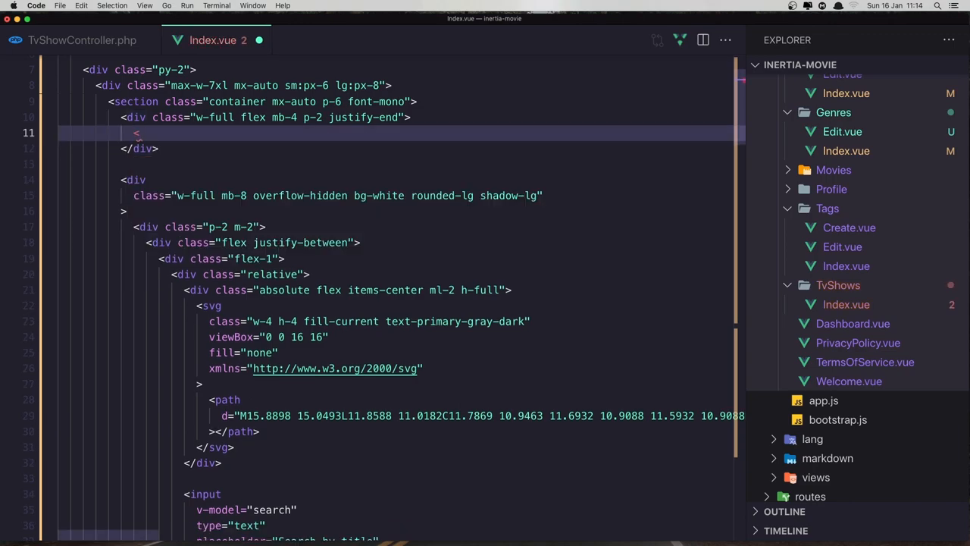
{"action": "type", "text": "ButtonLink"}
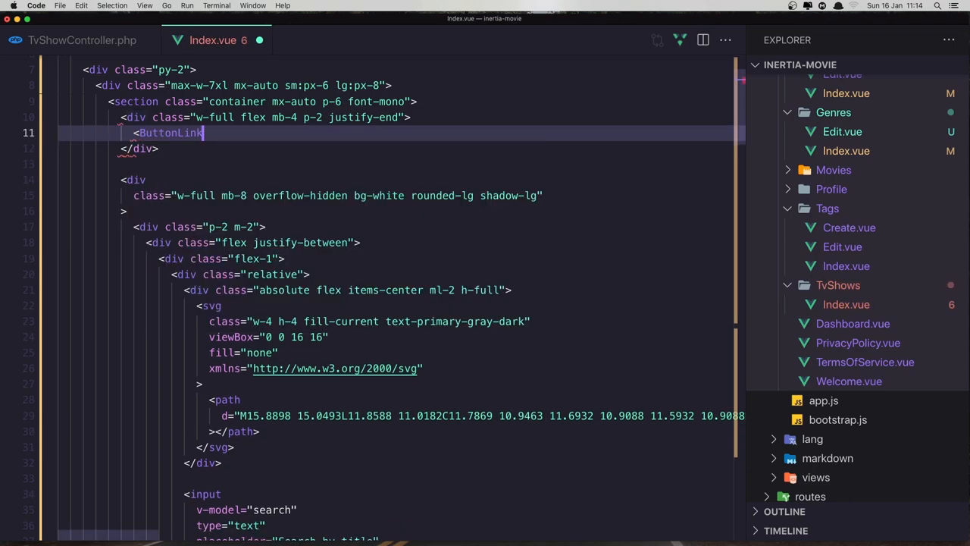
{"action": "type", "text": "\" \""}
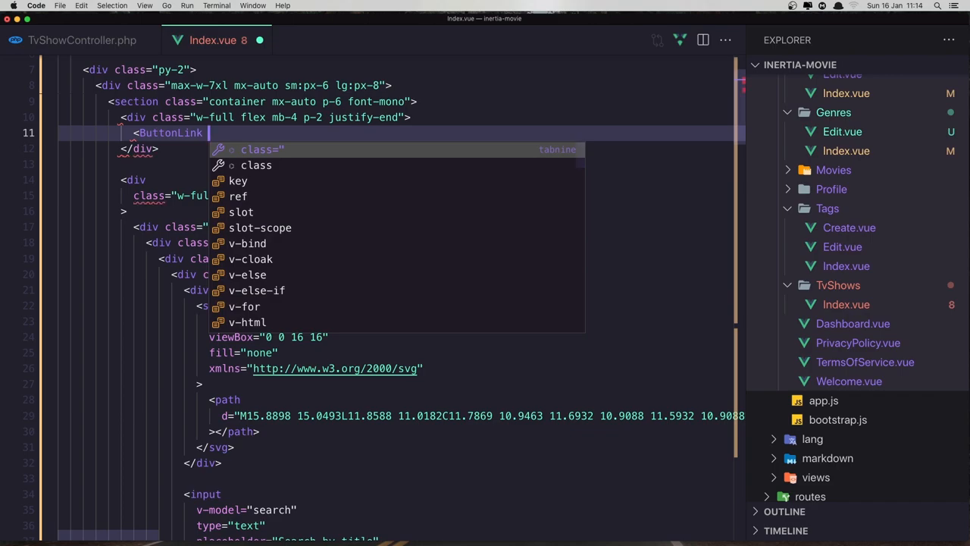
{"action": "type", "text": ":link=\""}
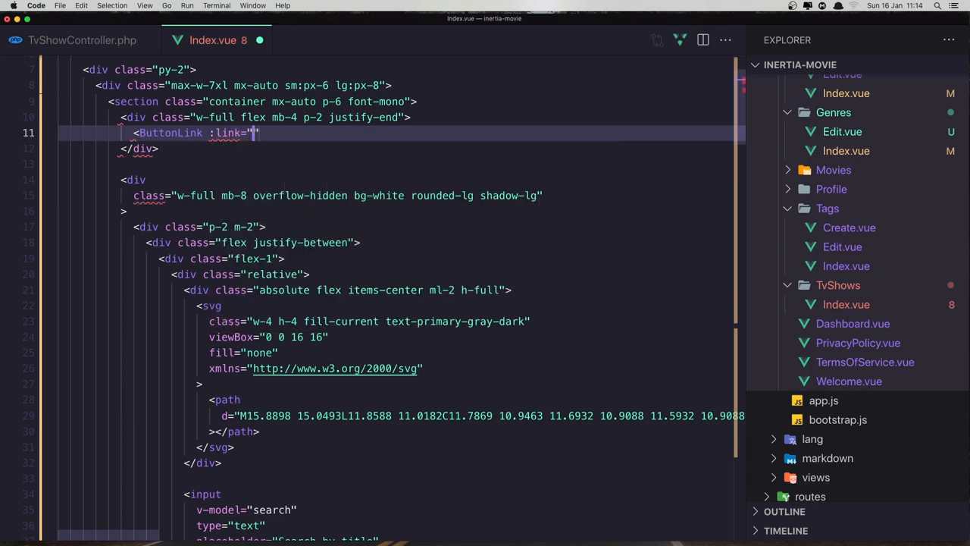
{"action": "type", "text": "route"}
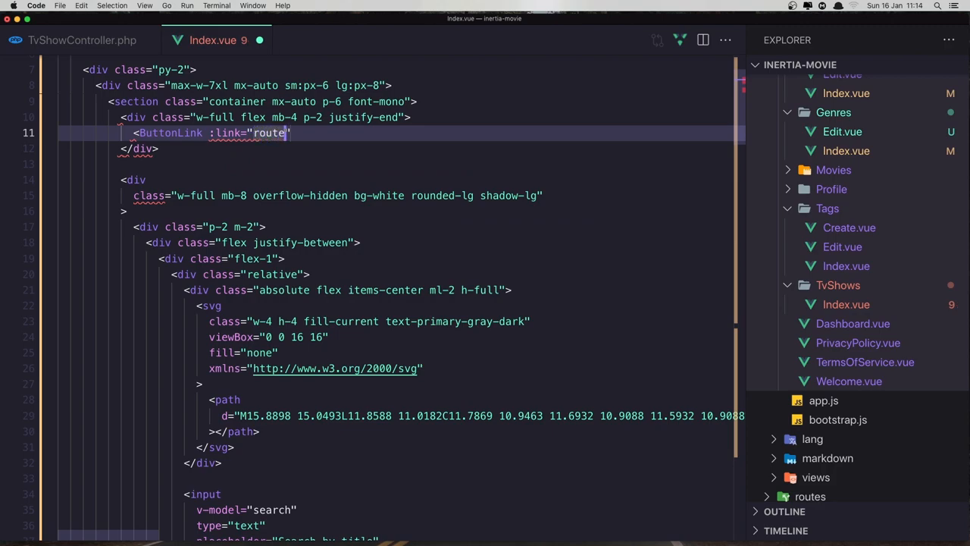
{"action": "type", "text": "()"}
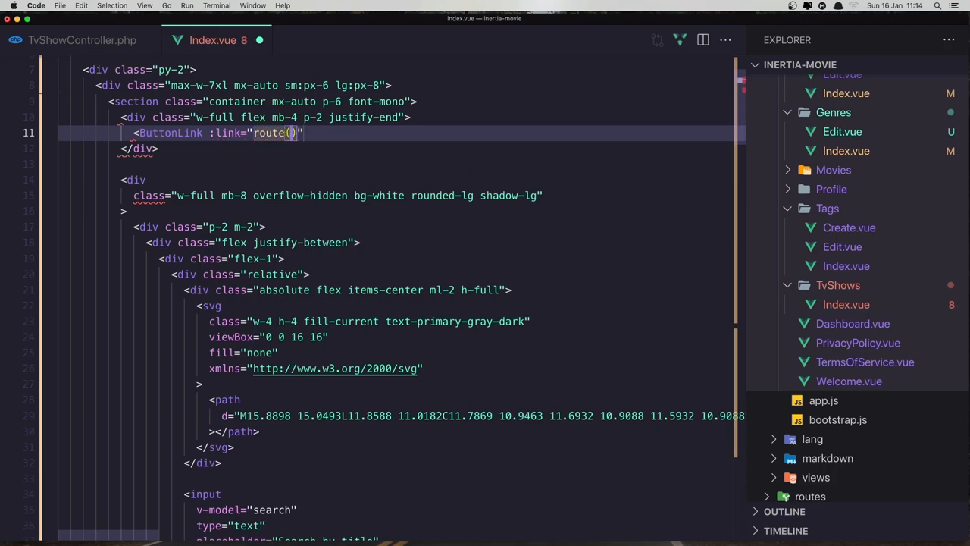
{"action": "type", "text": "''"}
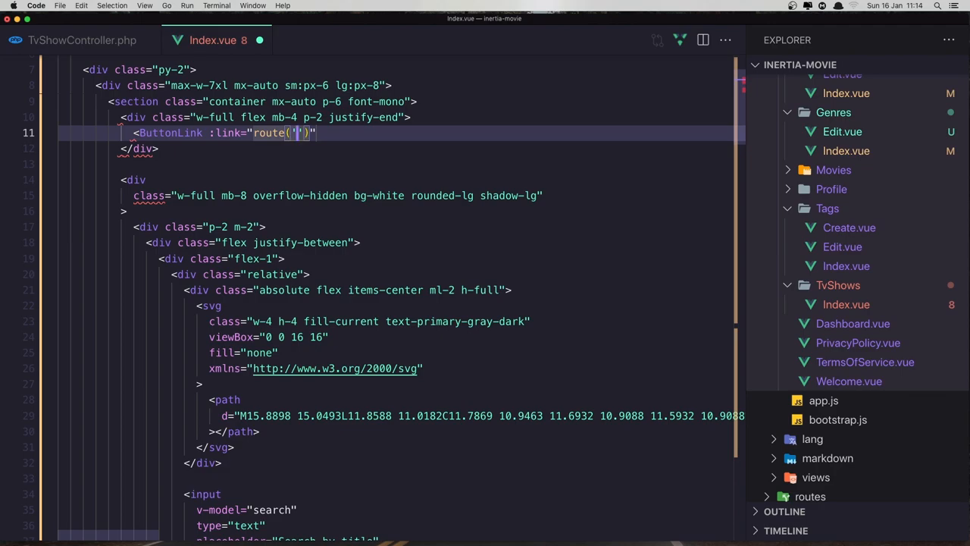
{"action": "type", "text": "tv-shows"}
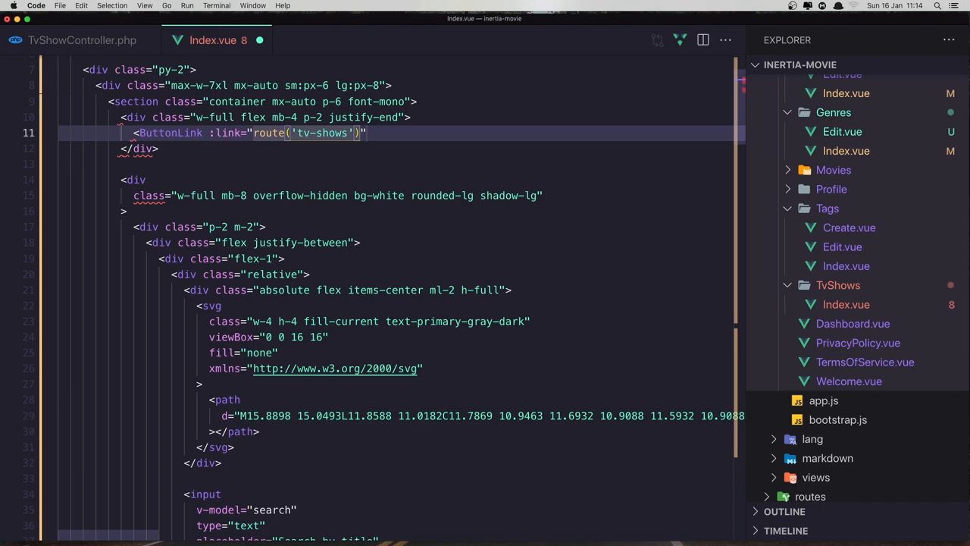
{"action": "type", "text": "."}
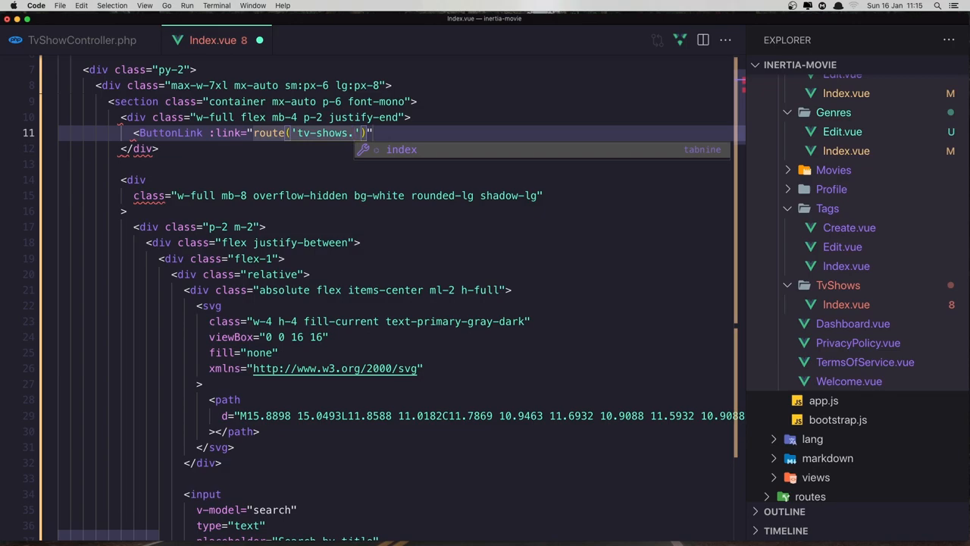
{"action": "type", "text": "create"}
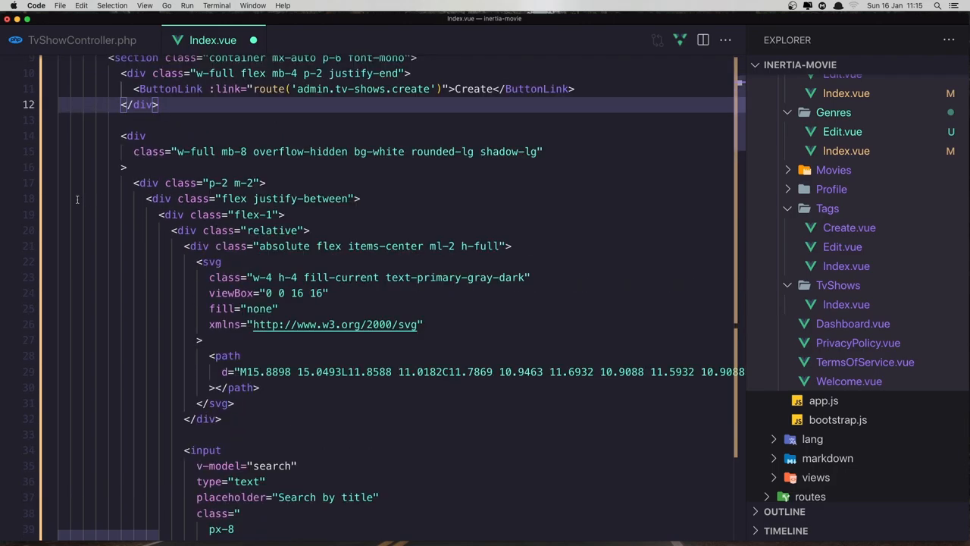
Fold the search and filter block before checking the empty tv_shows table in TablePlus
{"action": "left_click", "coordinate": [47, 182]}
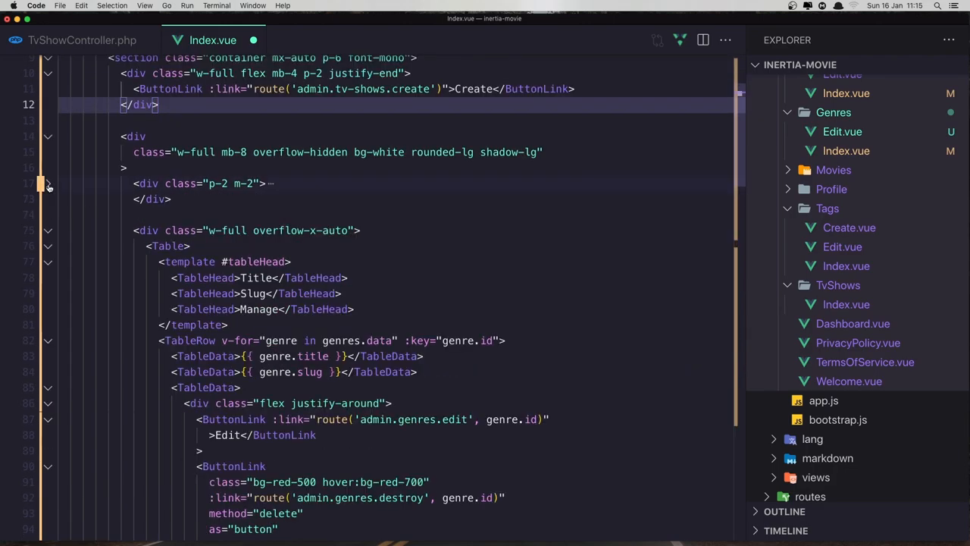
{"action": "scroll", "scroll_direction": "down", "scroll_amount": 3}
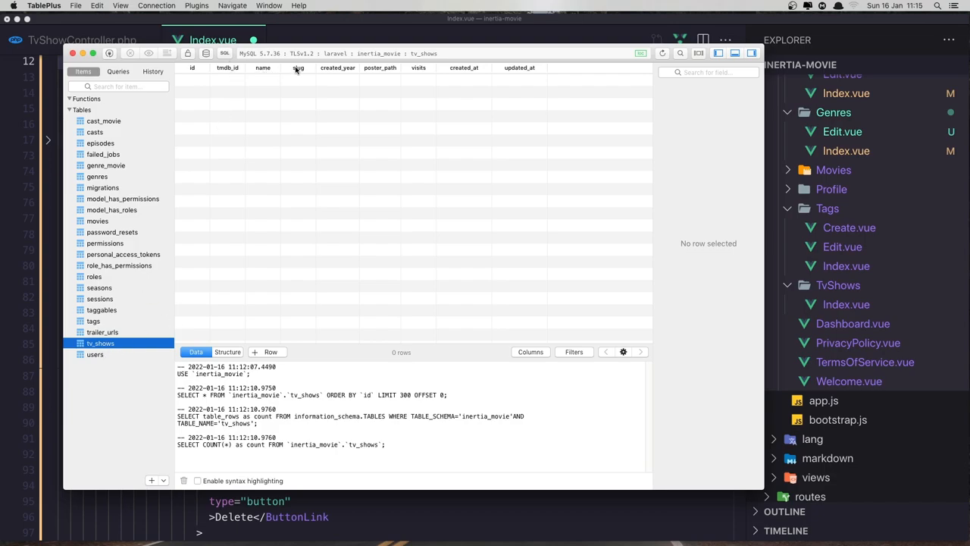
{"action": "mouse_move", "coordinate": [361, 79]}
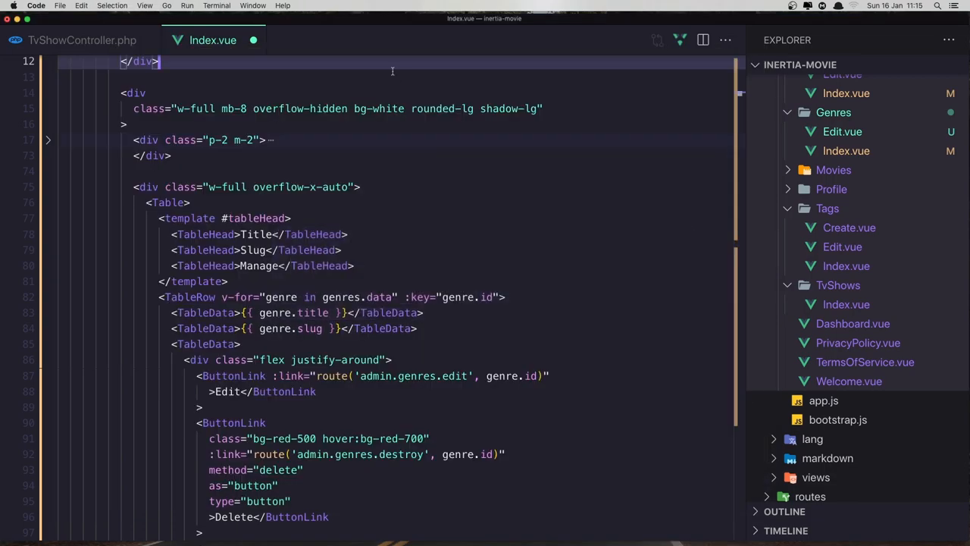
Rename the Title heading to Name, add a Poster heading and drop the duplicate Slug heading
{"action": "left_click", "coordinate": [260, 233]}
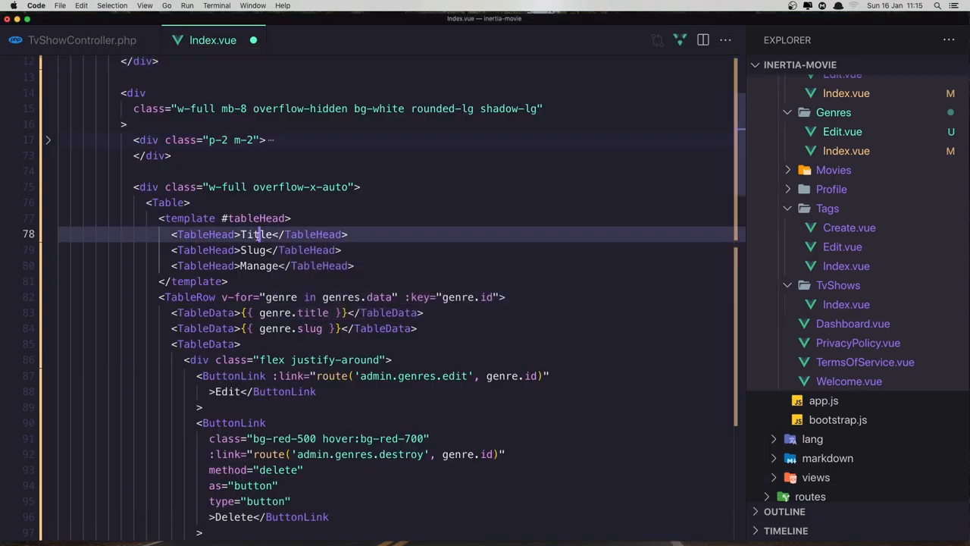
{"action": "type", "text": "Name"}
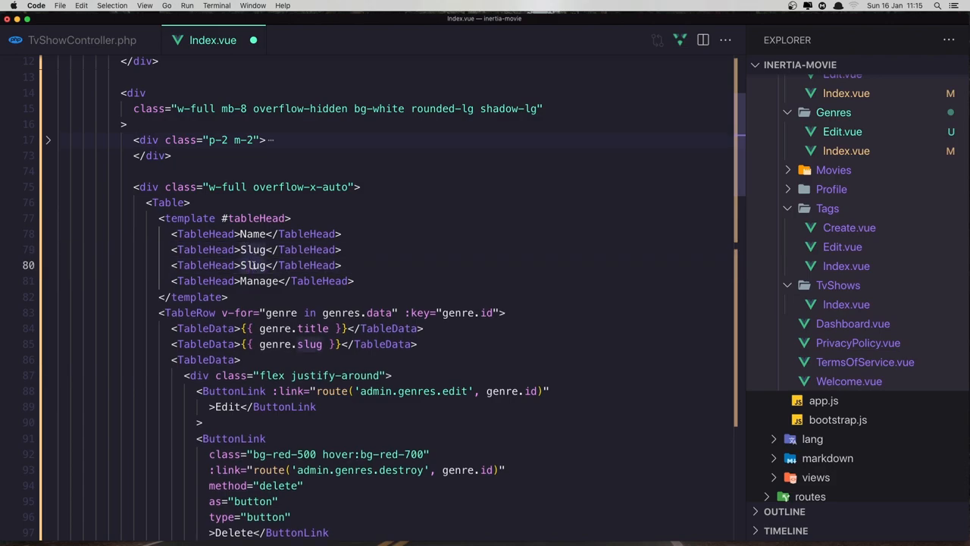
{"action": "type", "text": "Poster</TableHead>"}
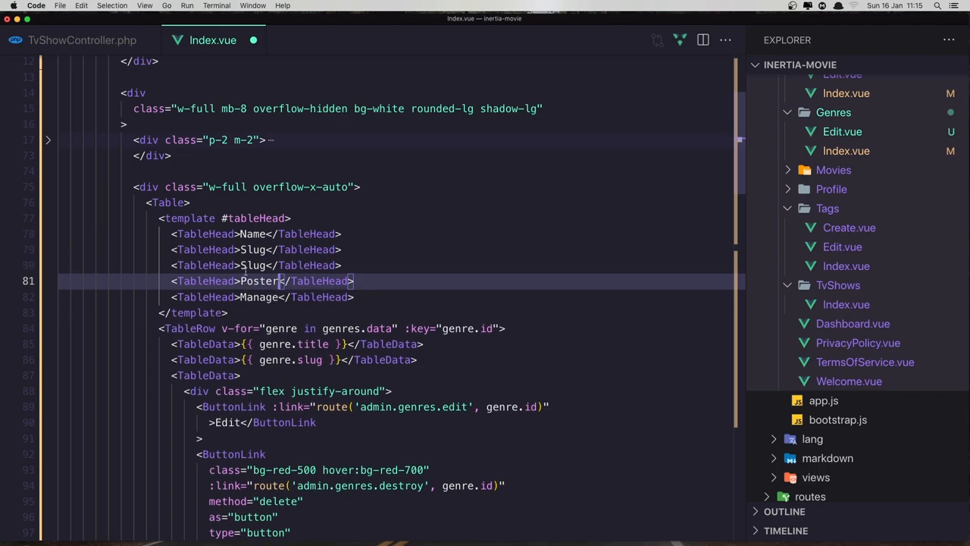
{"action": "left_click", "coordinate": [265, 264]}
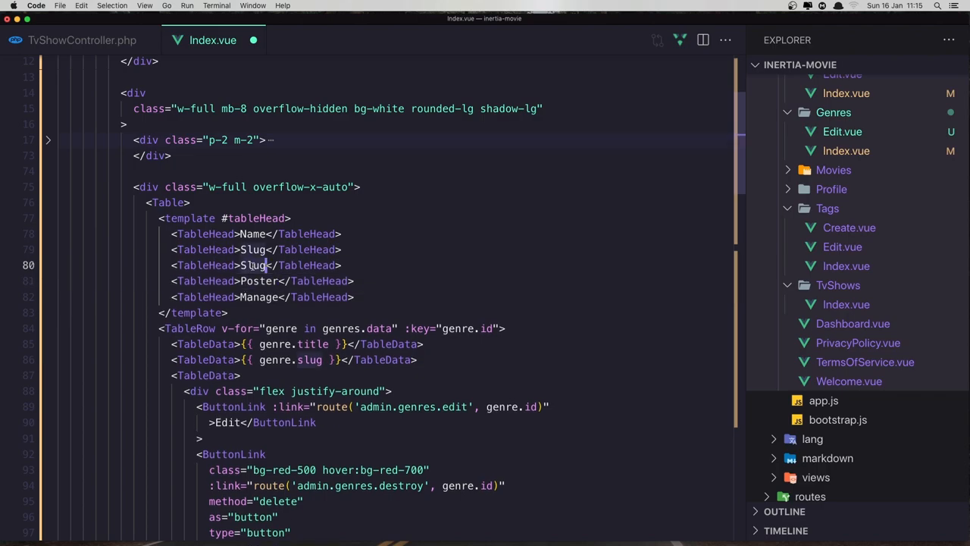
{"action": "type", "text": "Vi"}
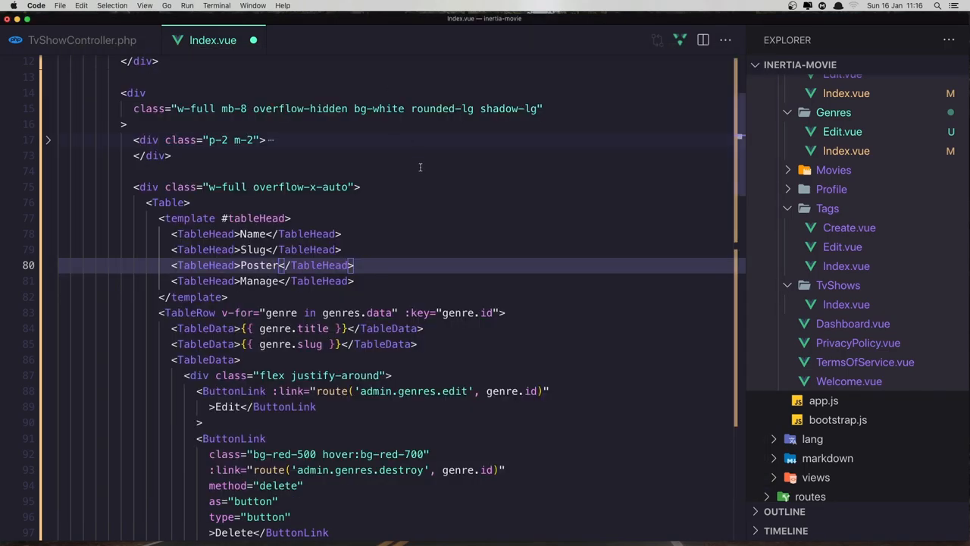
{"action": "scroll", "scroll_direction": "down", "scroll_amount": 3}
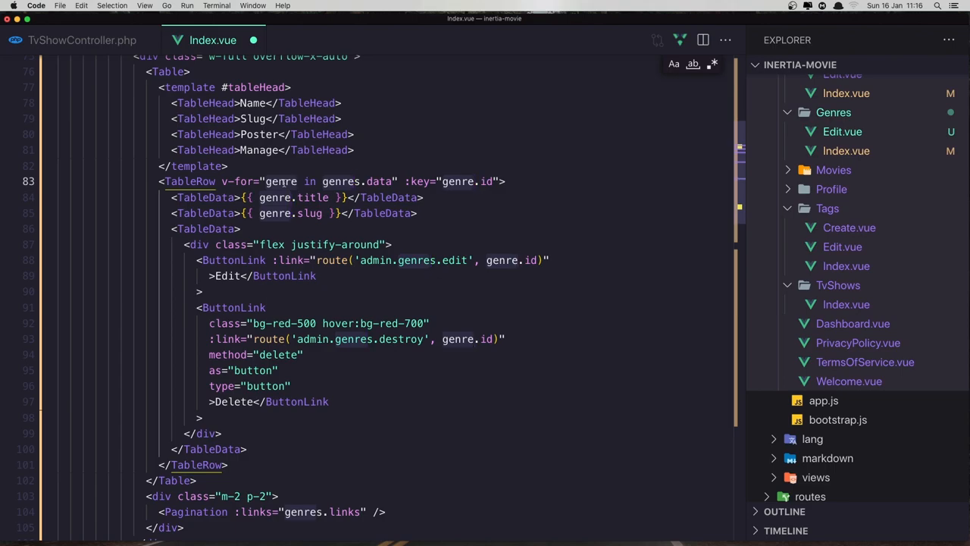
{"action": "mouse_move", "coordinate": [282, 182]}
{"action": "type", "text": "t"}
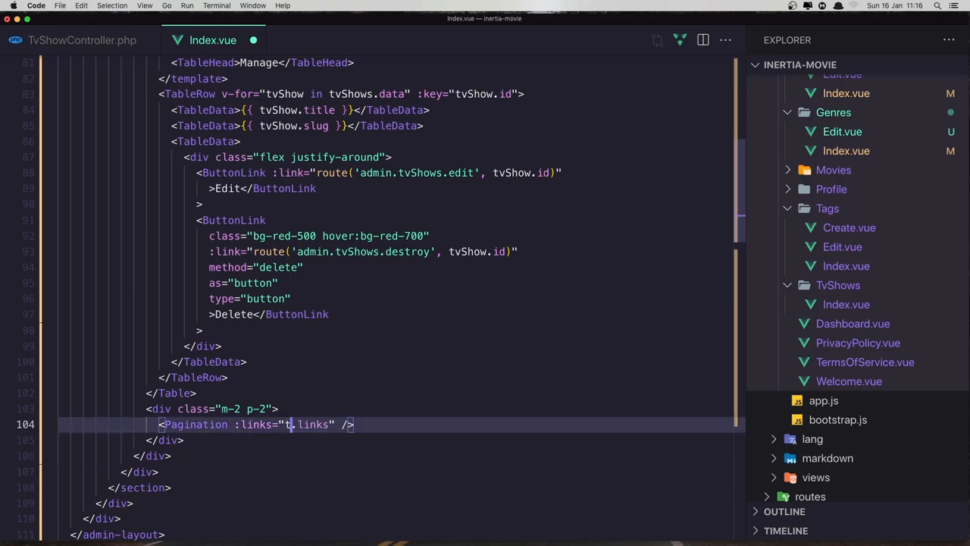
Rename genre/genres references in rows, routes and pagination to tvShow/tvShows
{"action": "type", "text": "vShows"}
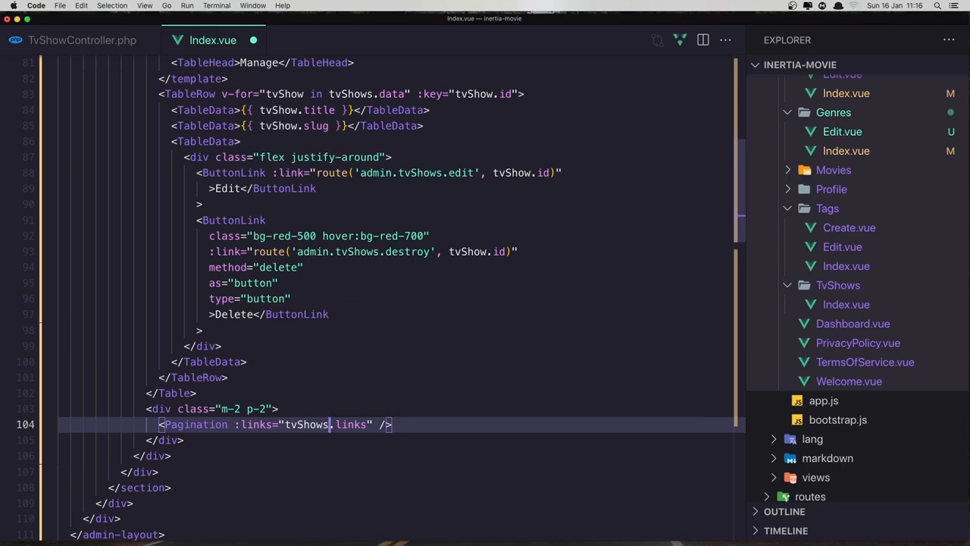
{"action": "mouse_move", "coordinate": [302, 415]}
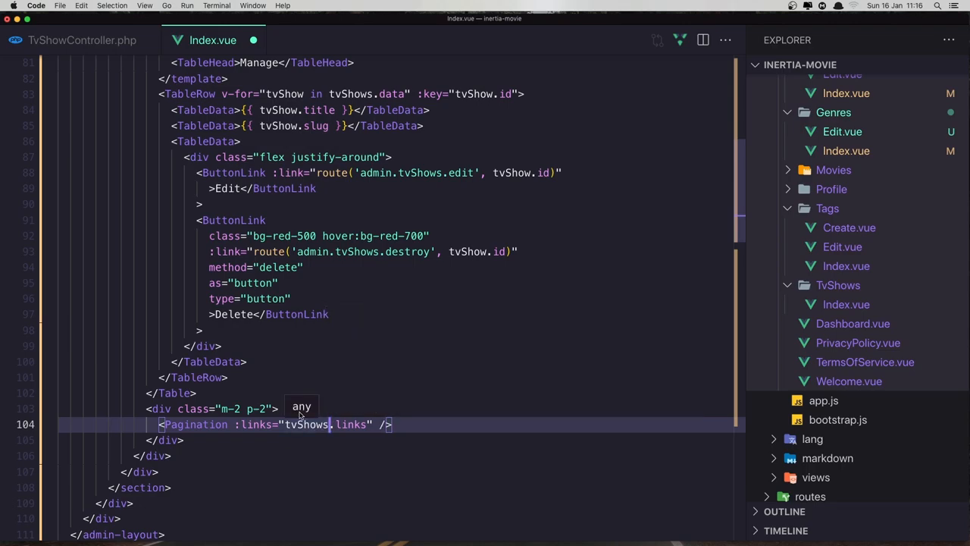
Rename the genres prop to tvShows in the script setup
{"action": "scroll", "scroll_direction": "down", "scroll_amount": 3}
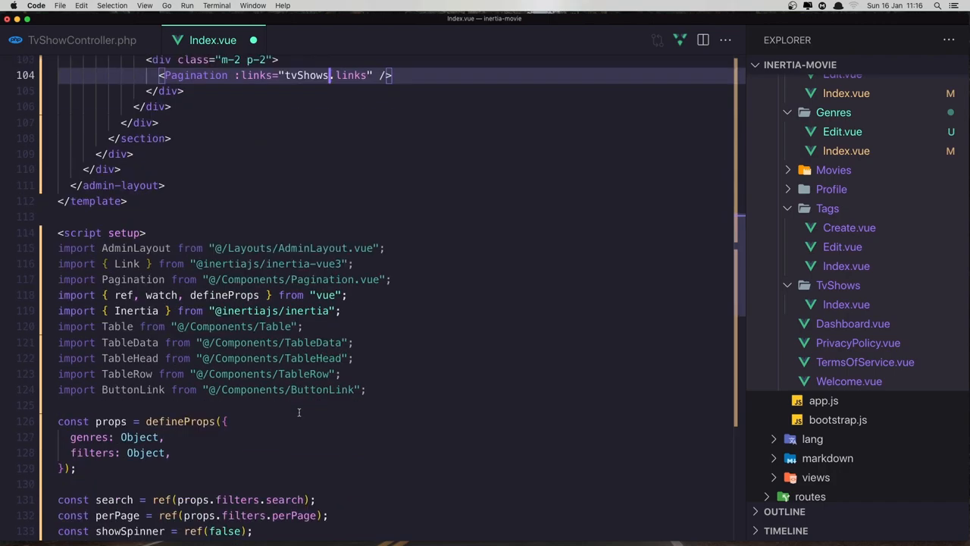
{"action": "scroll", "scroll_direction": "down", "scroll_amount": 3}
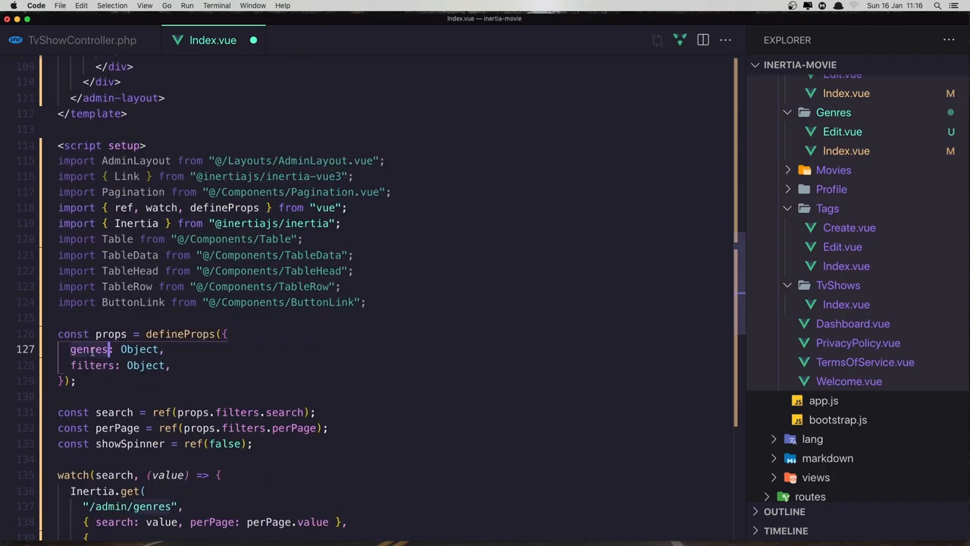
{"action": "type", "text": "tvShow"}
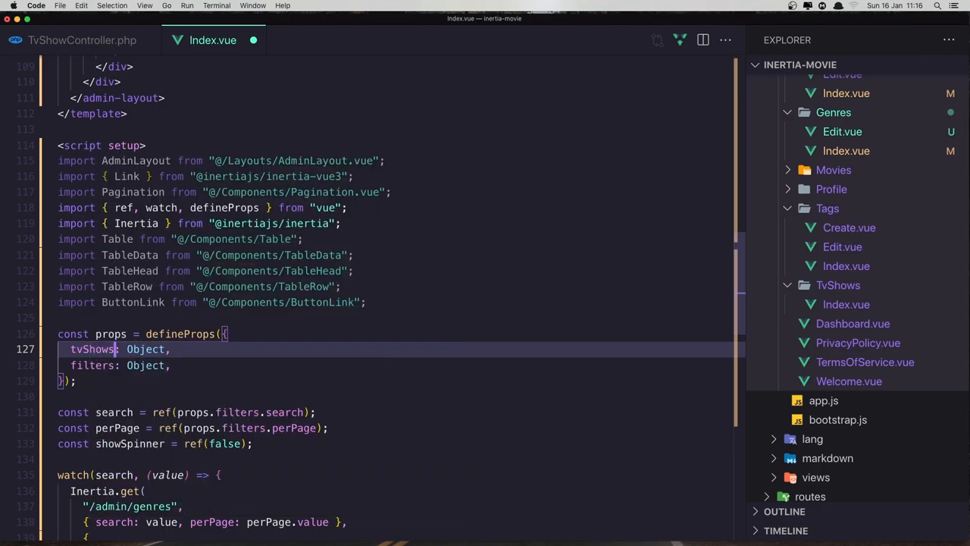
{"action": "scroll", "scroll_direction": "down", "scroll_amount": 3}
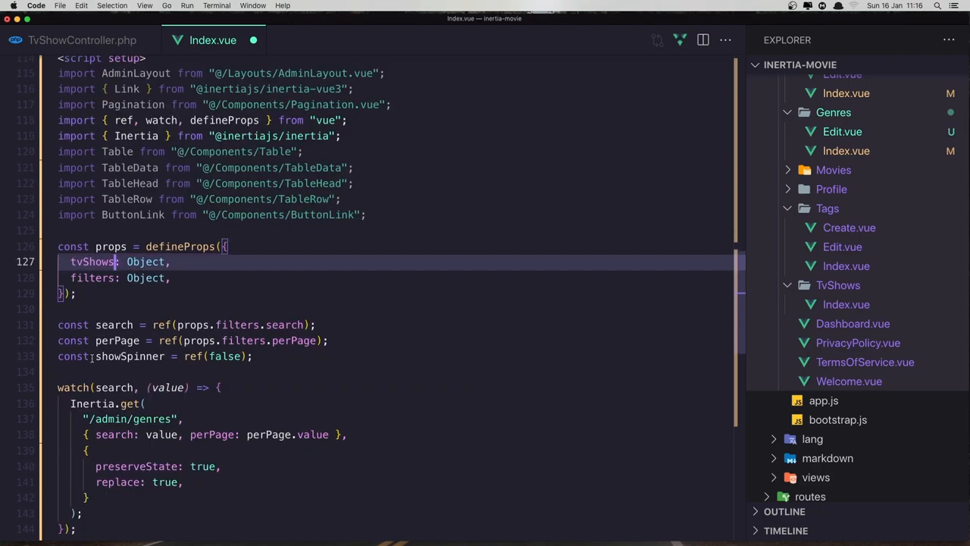
{"action": "left_click", "coordinate": [268, 368]}
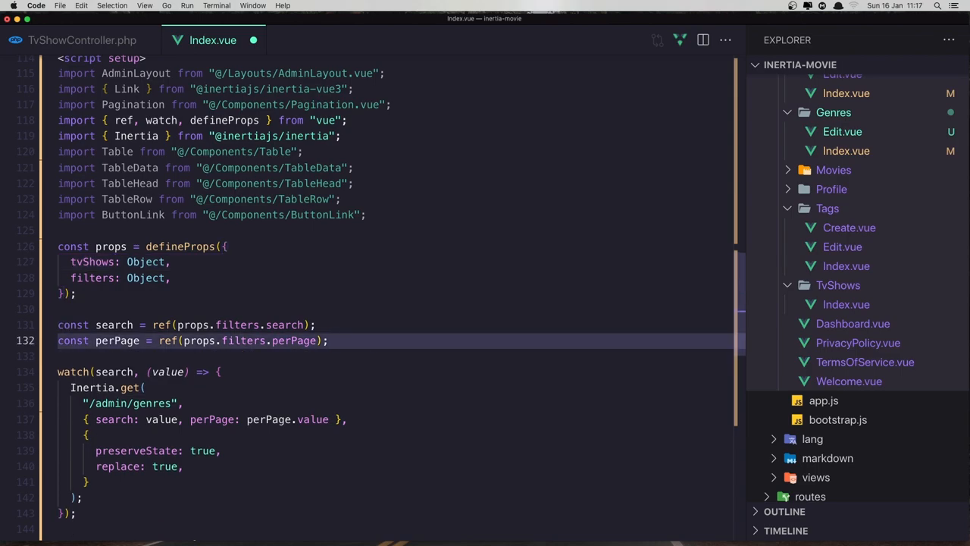
Point the search and per-page Inertia.get URLs at /admin/tv-shows
{"action": "scroll", "scroll_direction": "down", "scroll_amount": 3}
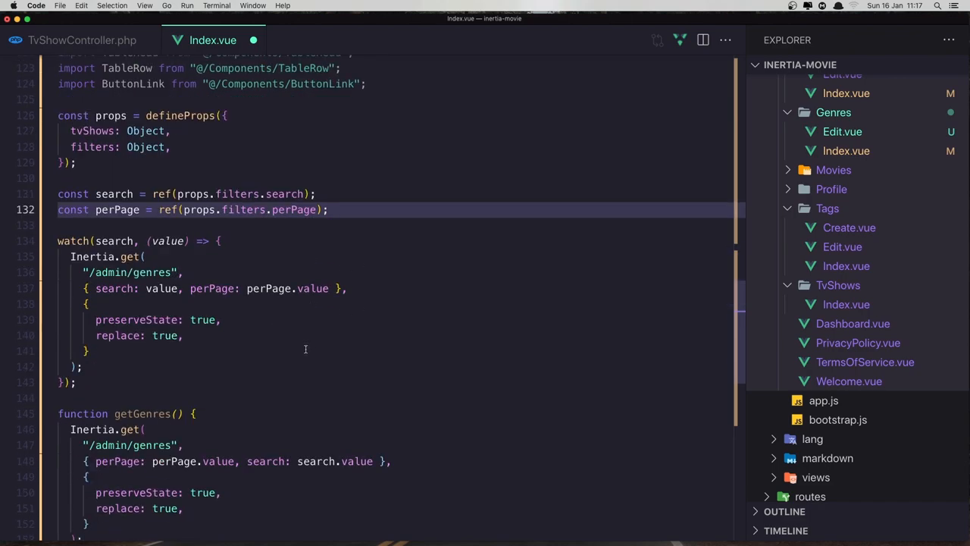
{"action": "mouse_move", "coordinate": [142, 273]}
{"action": "type", "text": "tv-sho"}
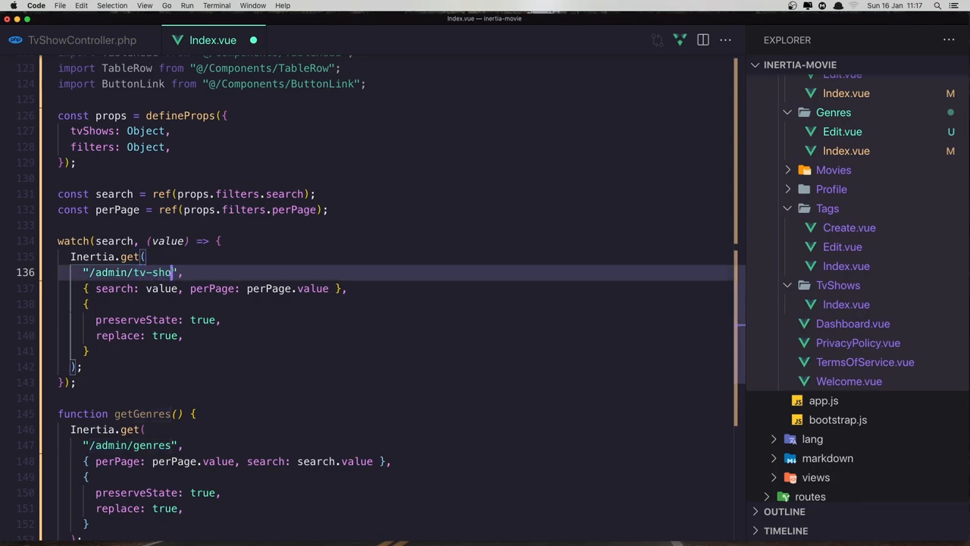
{"action": "type", "text": "ws"}
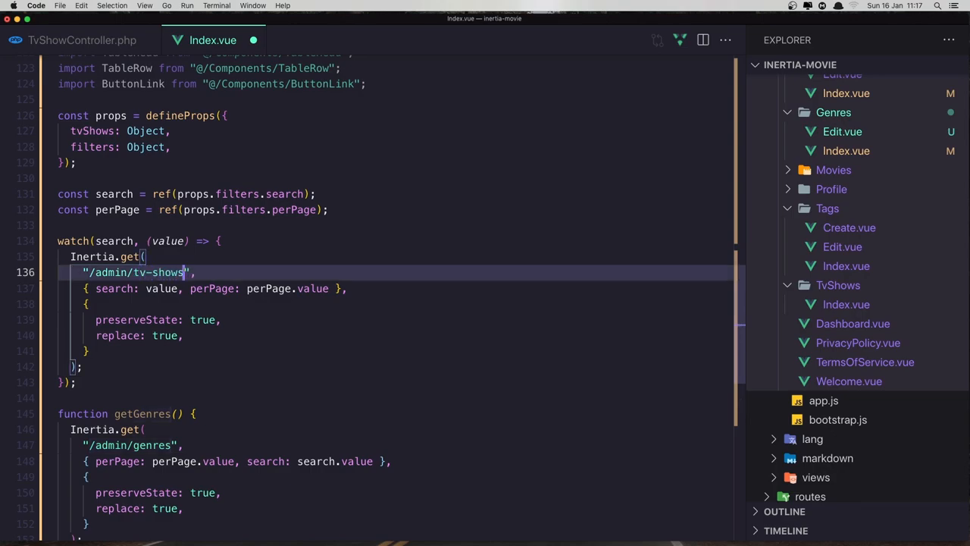
{"action": "scroll", "scroll_direction": "down", "scroll_amount": 3}
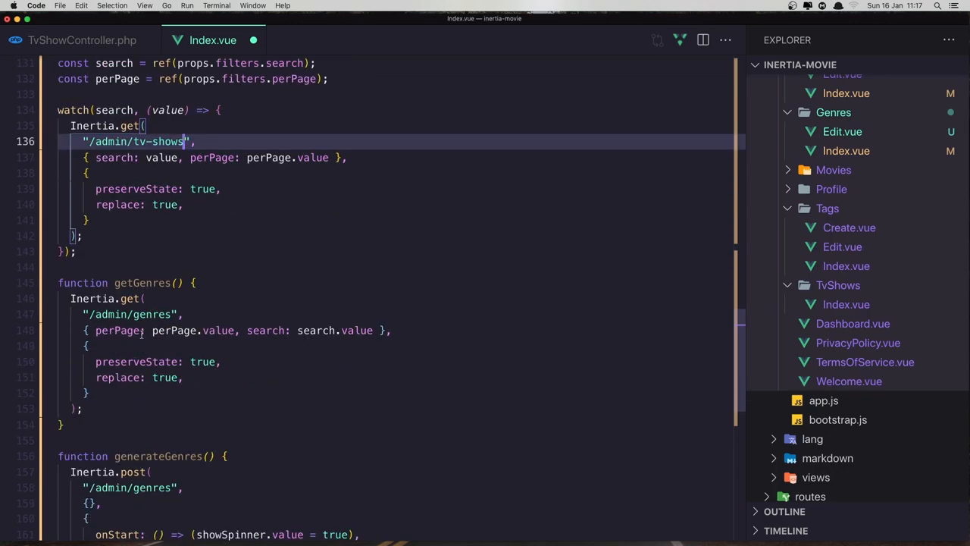
{"action": "type", "text": "tv-show"}
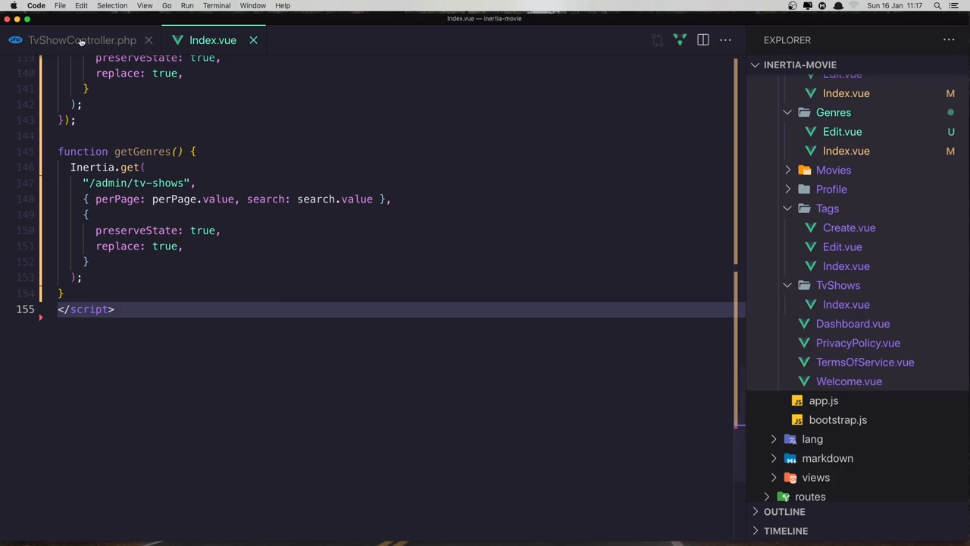
Copy GenreController's index method body and paste it into TvShowController's index
{"action": "left_click", "coordinate": [82, 39]}
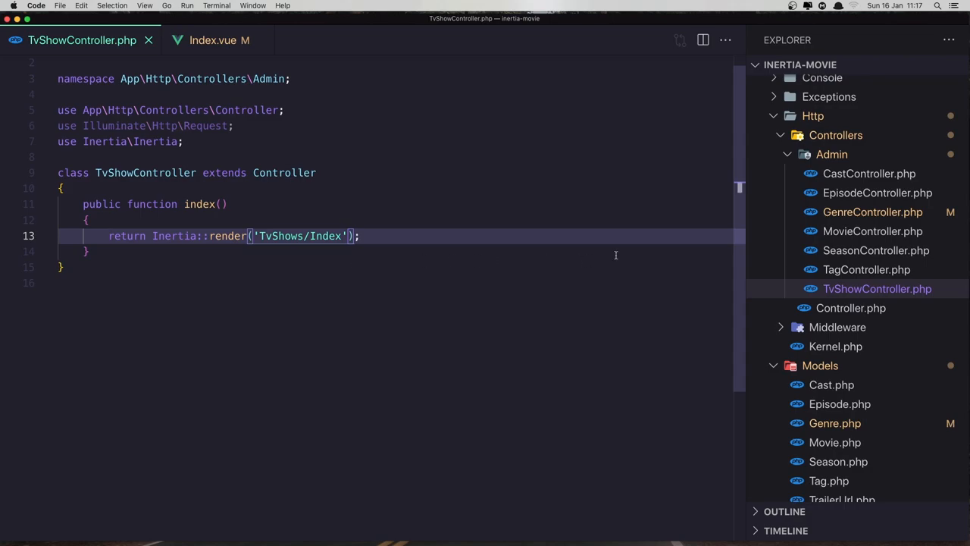
{"action": "left_click", "coordinate": [873, 213]}
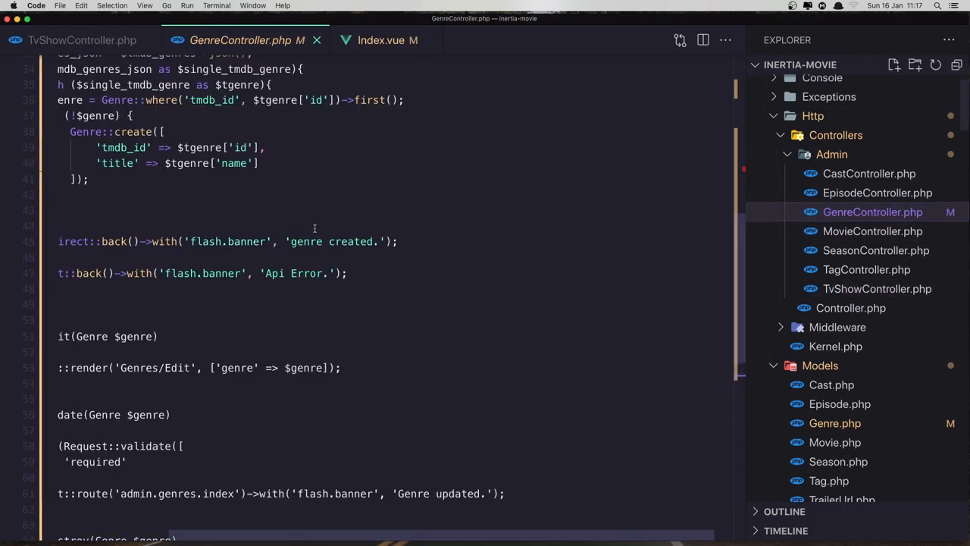
{"action": "scroll", "scroll_direction": "up", "scroll_amount": 3}
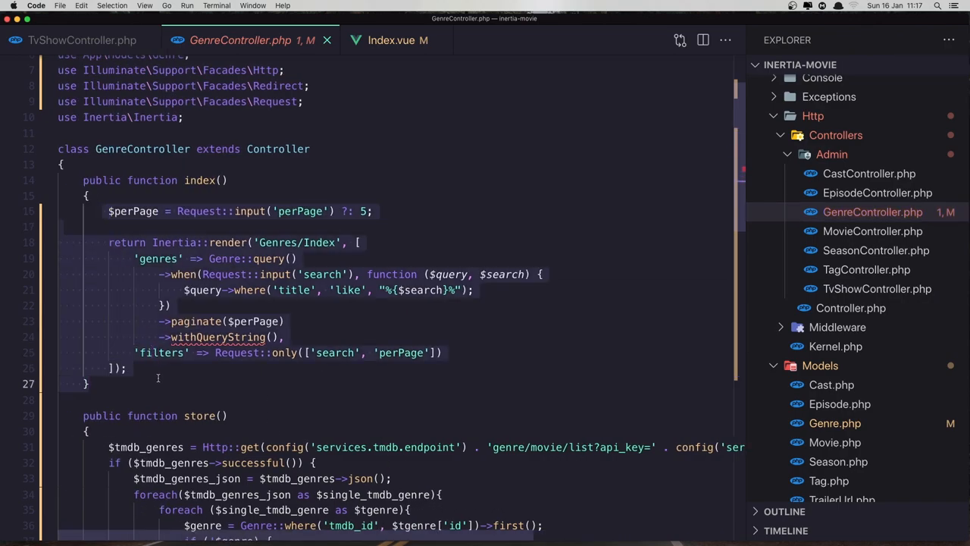
{"action": "left_click", "coordinate": [108, 211]}
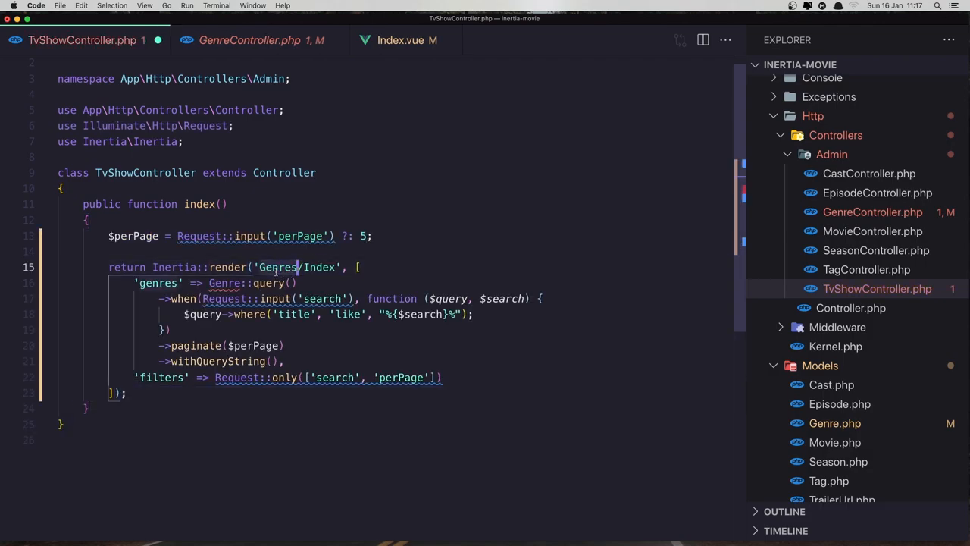
Render TvShows/Index with a tvShows prop built from TvShow::query, importing App\Models\TvShow
{"action": "type", "text": "Tv"}
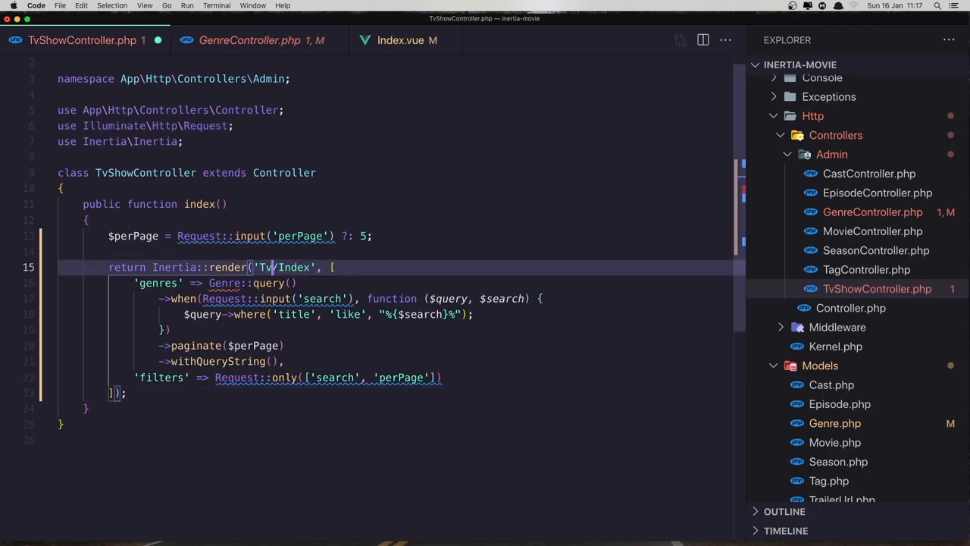
{"action": "type", "text": "Show"}
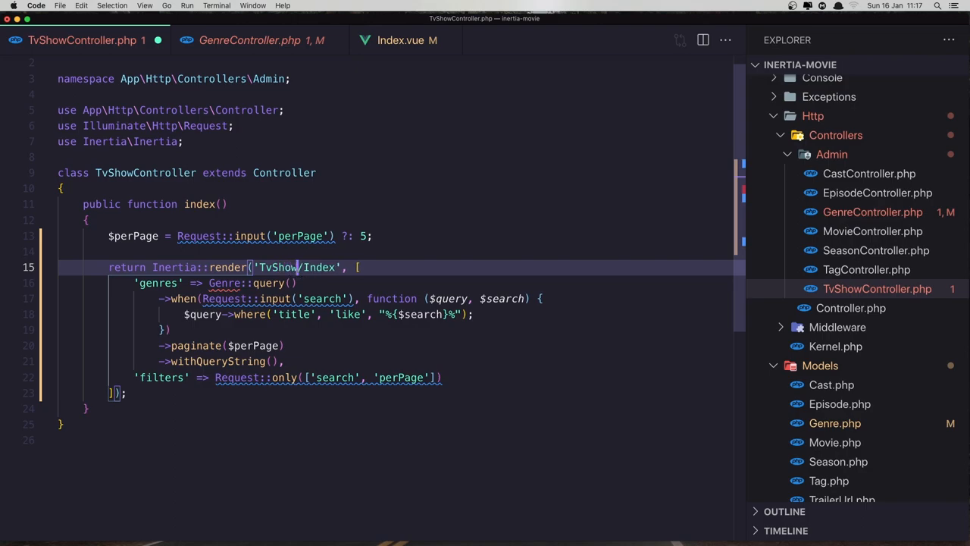
{"action": "type", "text": "s"}
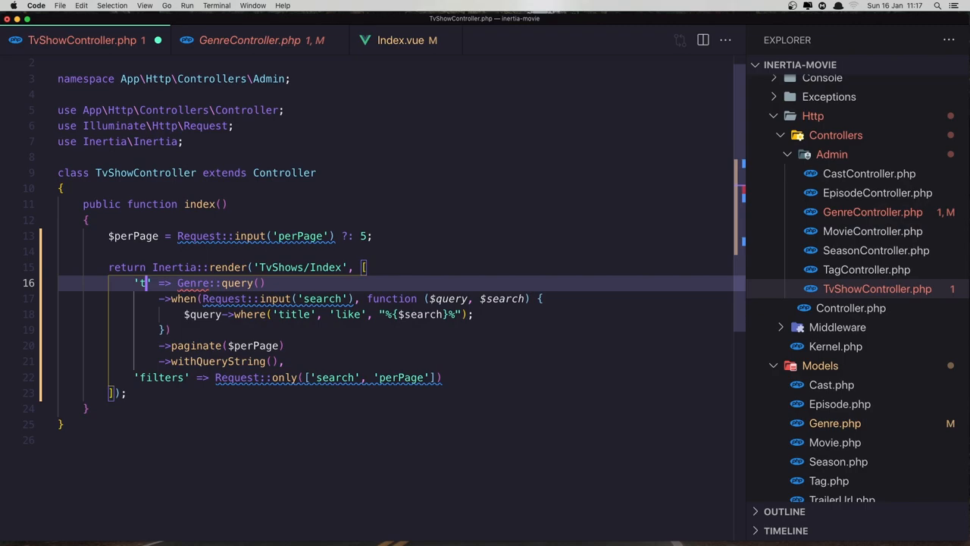
{"action": "type", "text": "vSho"}
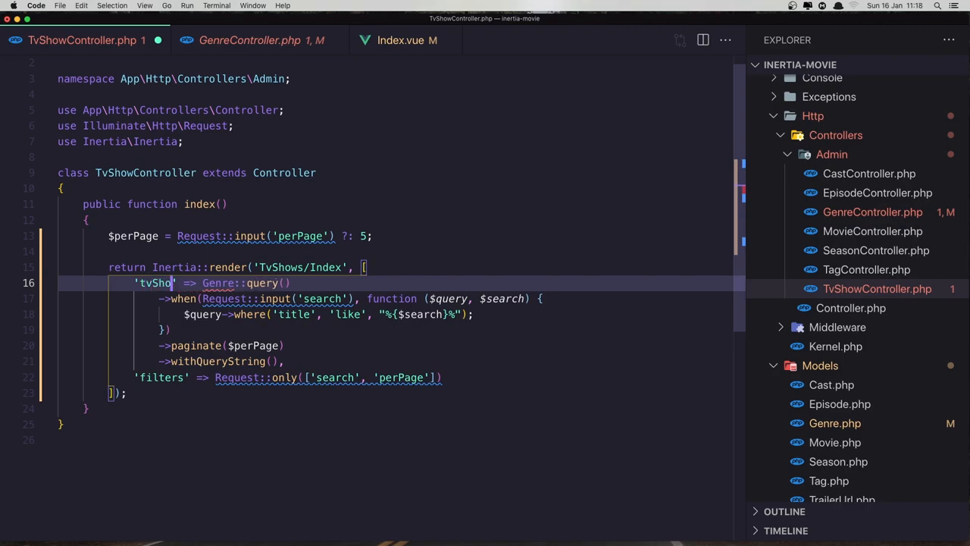
{"action": "type", "text": "ws"}
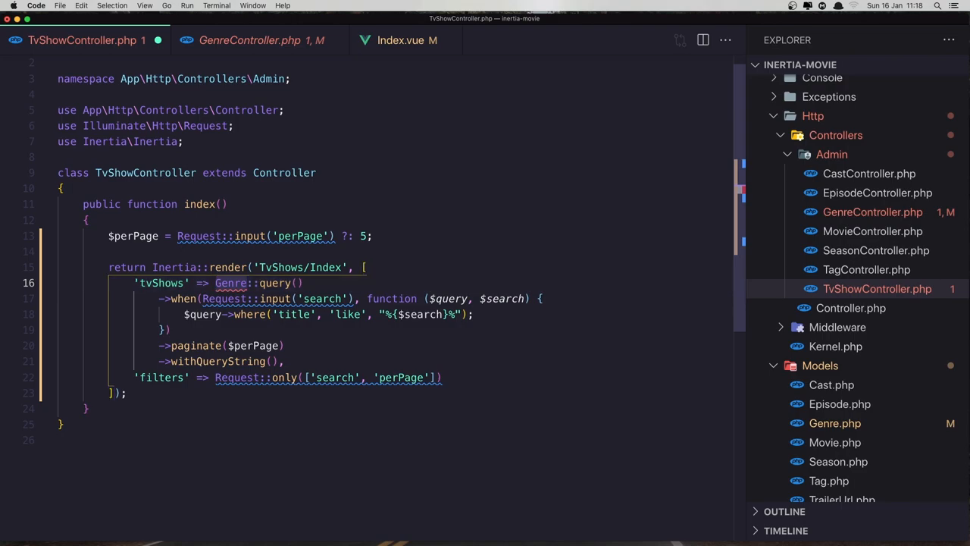
{"action": "type", "text": "Tv"}
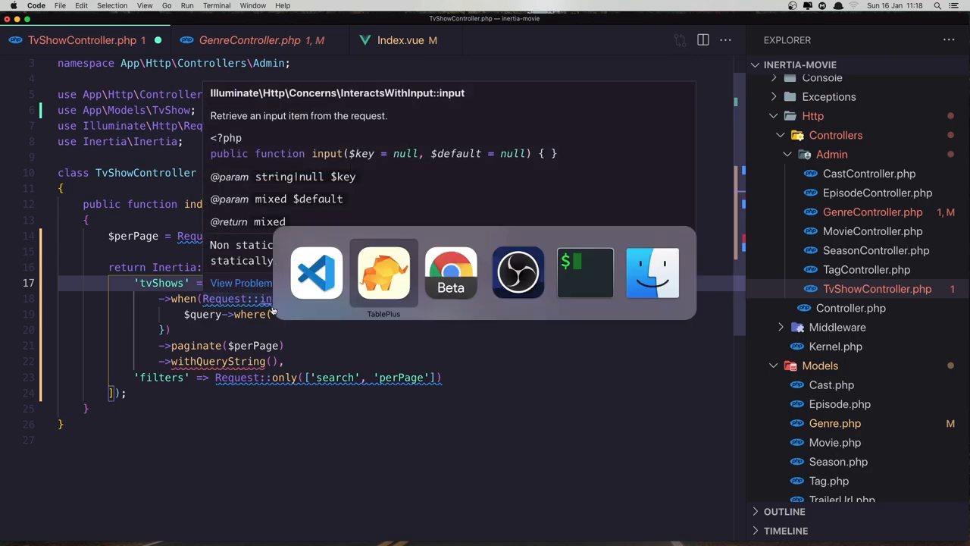
{"action": "left_click", "coordinate": [384, 273]}
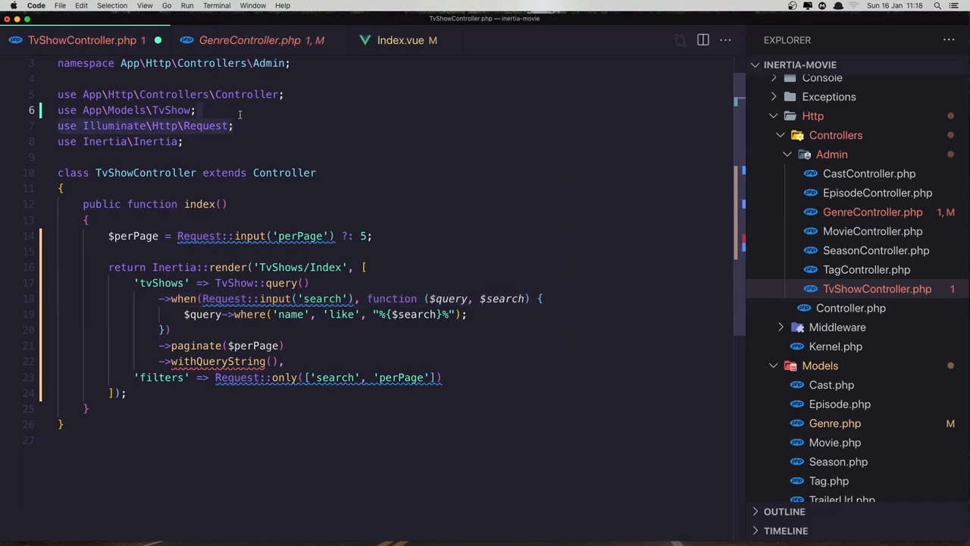
Replace the Request import line with Illuminate\Http\Request from the suggestion list
{"action": "key", "text": "Backspace"}
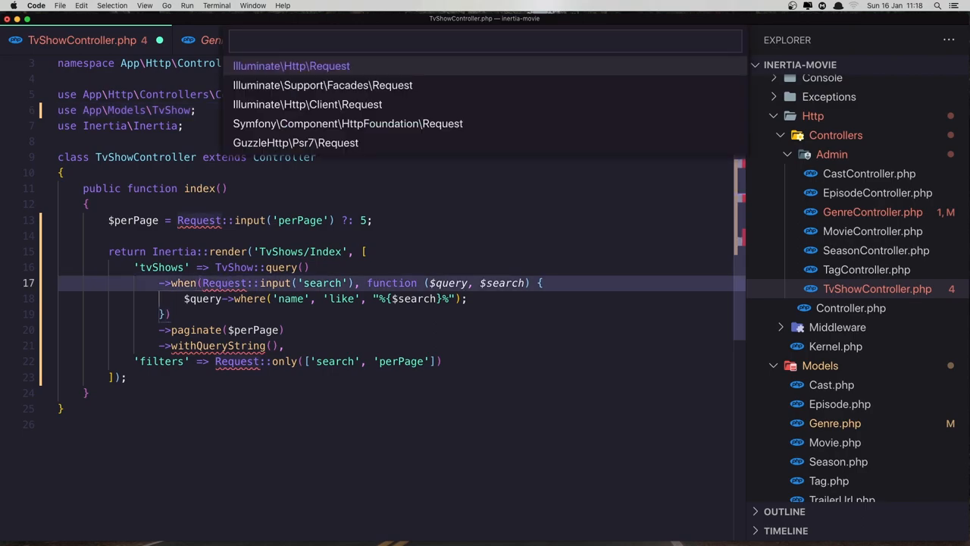
{"action": "left_click", "coordinate": [321, 85]}
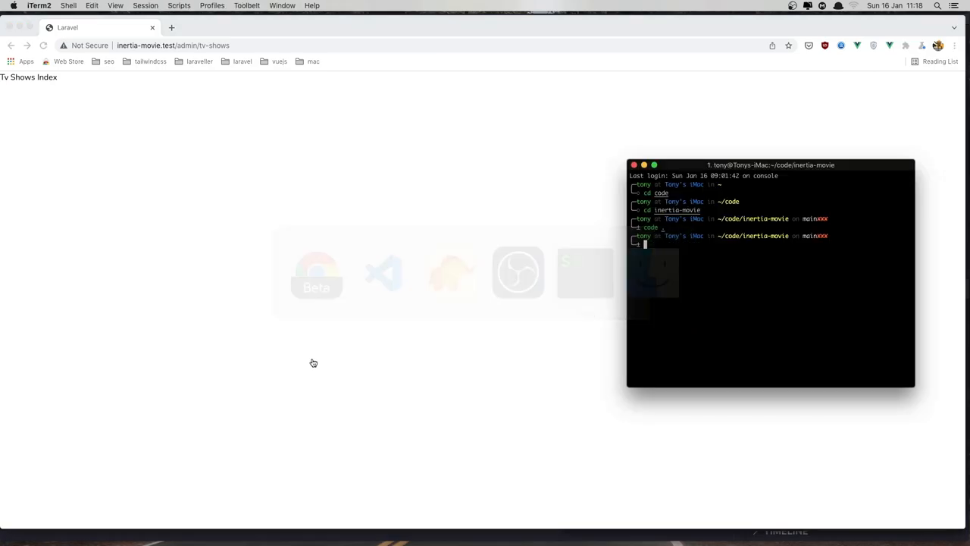
Start the asset watcher with 'nrw' in the terminal before refreshing the tv-shows page
{"action": "type", "text": "nrw"}
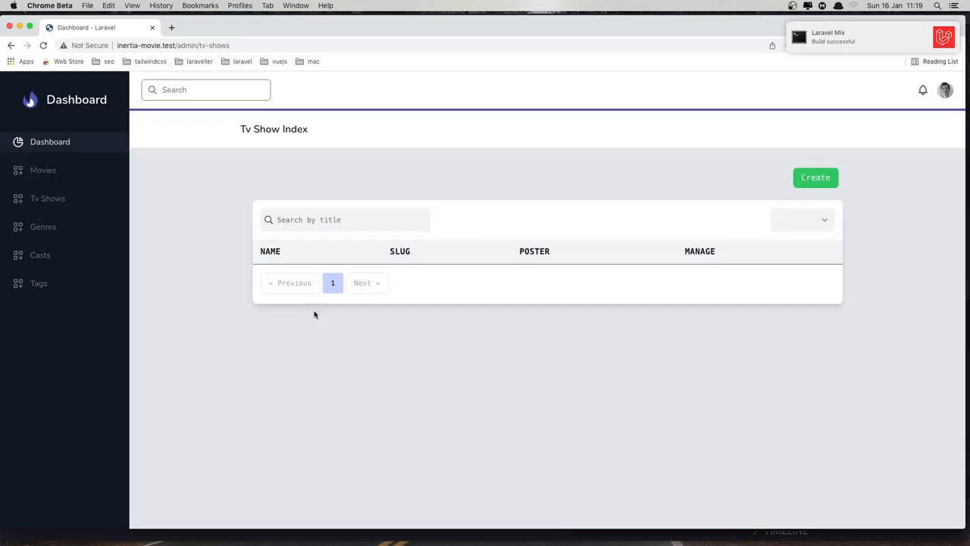
{"action": "mouse_move", "coordinate": [574, 146]}
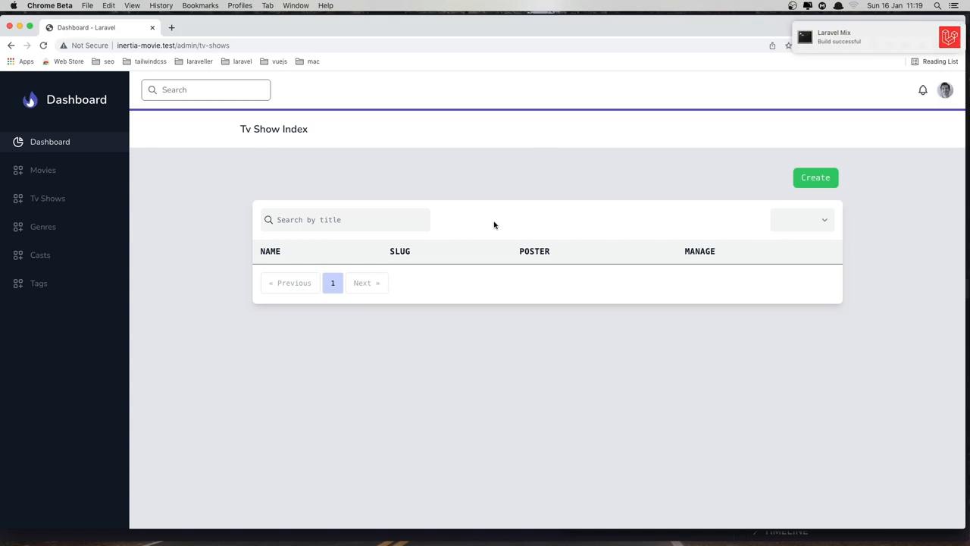
{"action": "mouse_move", "coordinate": [352, 206]}
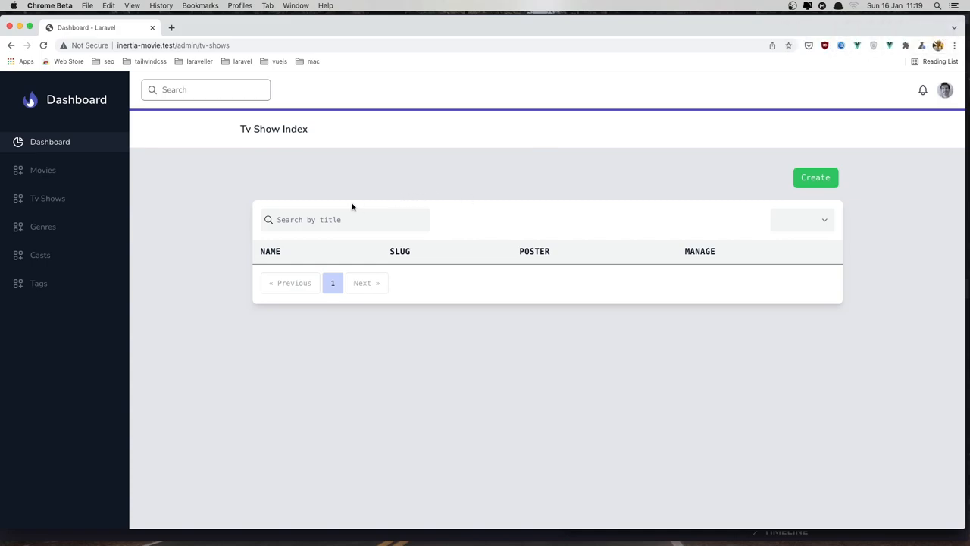
{"action": "mouse_move", "coordinate": [451, 207]}
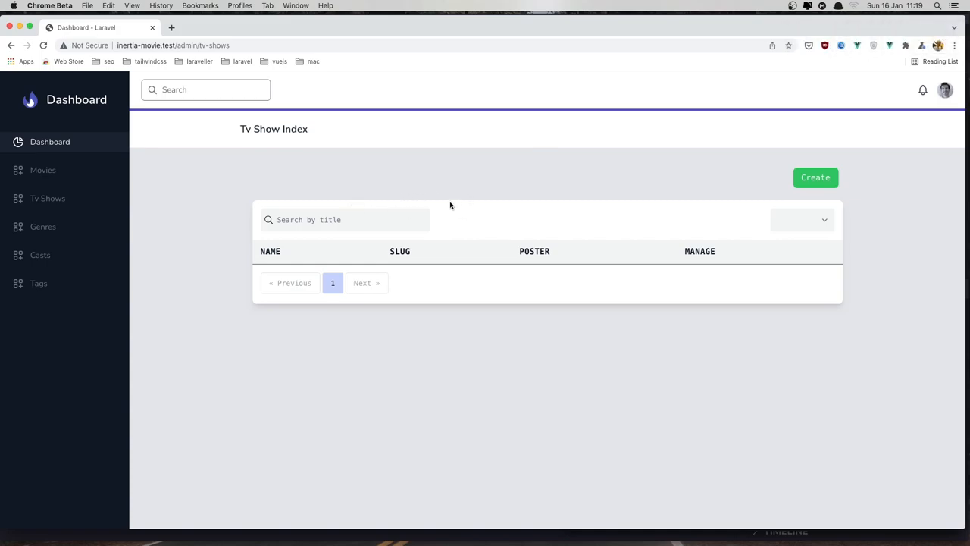
{"action": "mouse_move", "coordinate": [463, 226]}
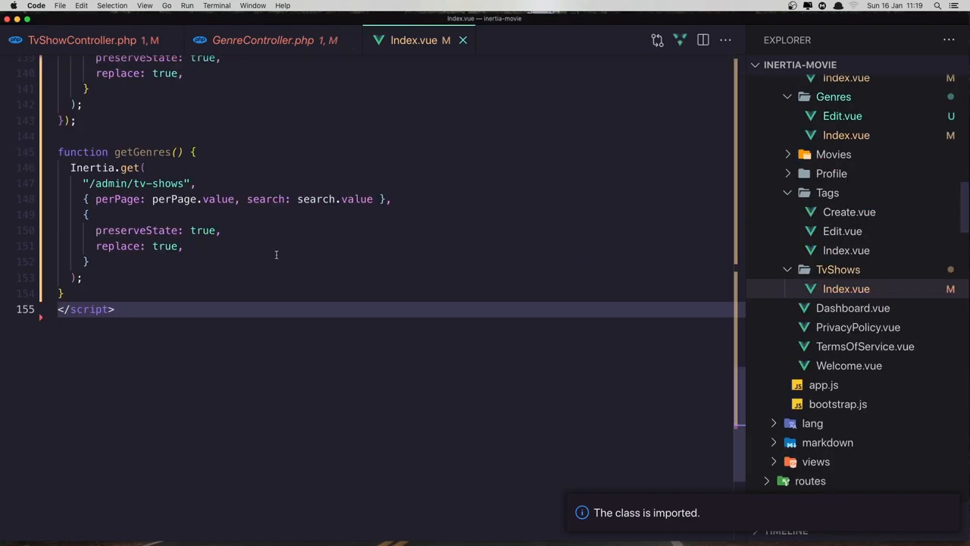
Add a v-if="tvSh… attribute on a new line after the table wrapper's class attribute
{"action": "scroll", "scroll_direction": "up", "scroll_amount": 3}
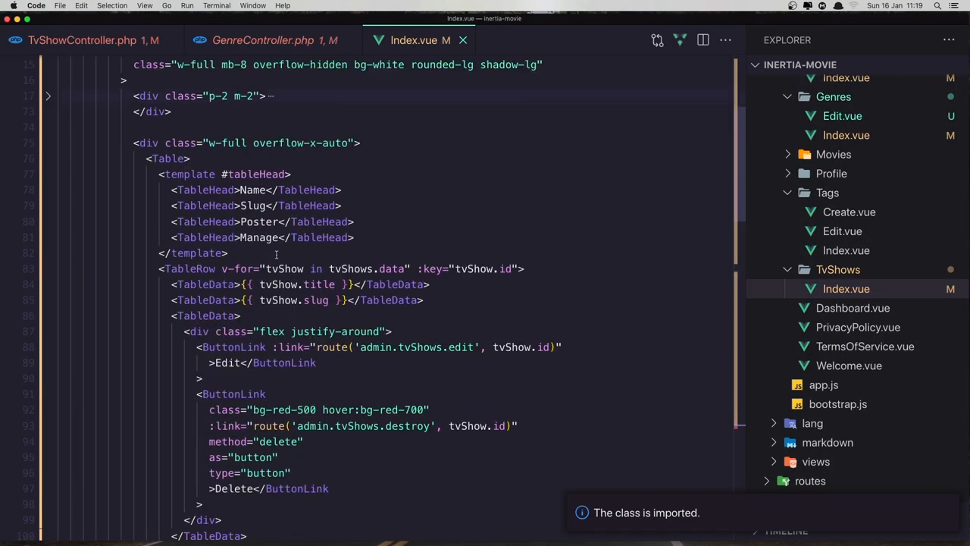
{"action": "scroll", "scroll_direction": "up", "scroll_amount": 3}
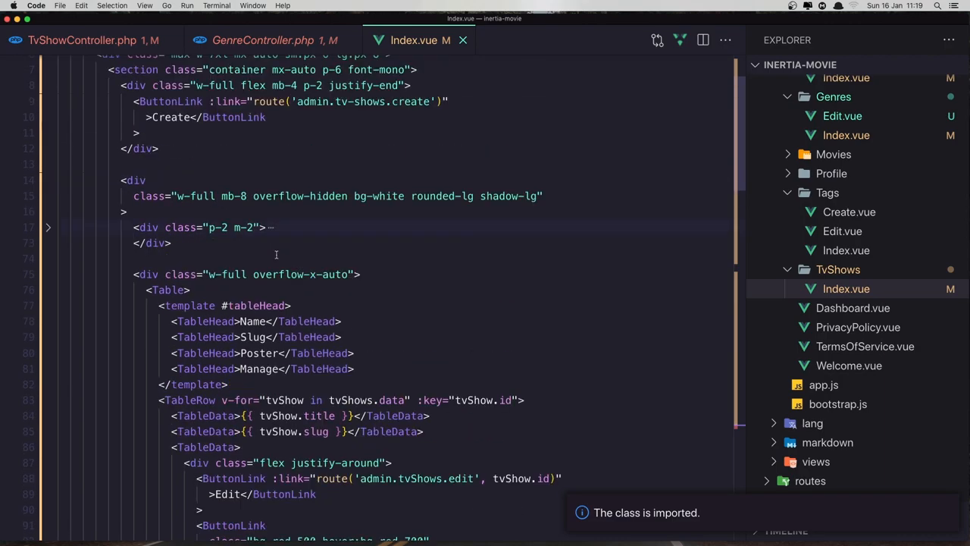
{"action": "left_click", "coordinate": [554, 196]}
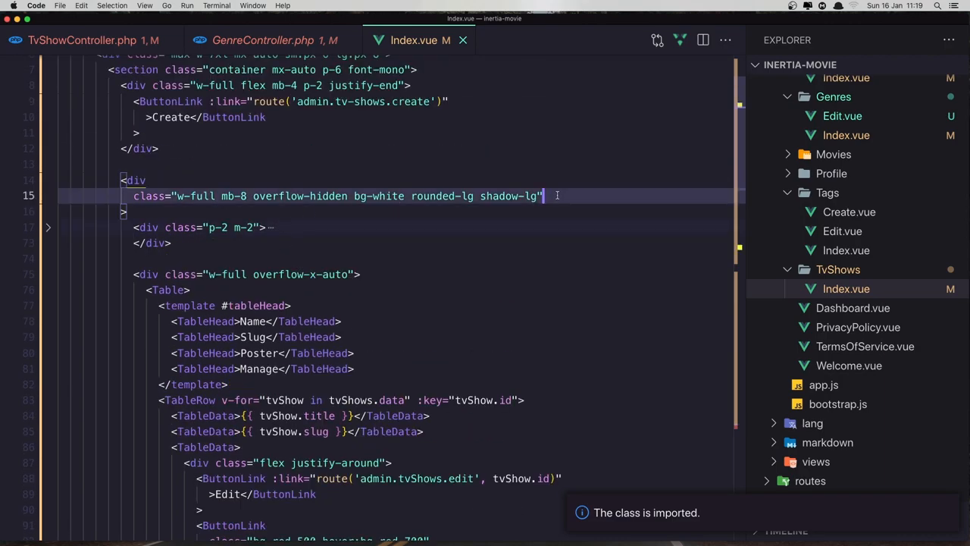
{"action": "key", "text": "Return"}
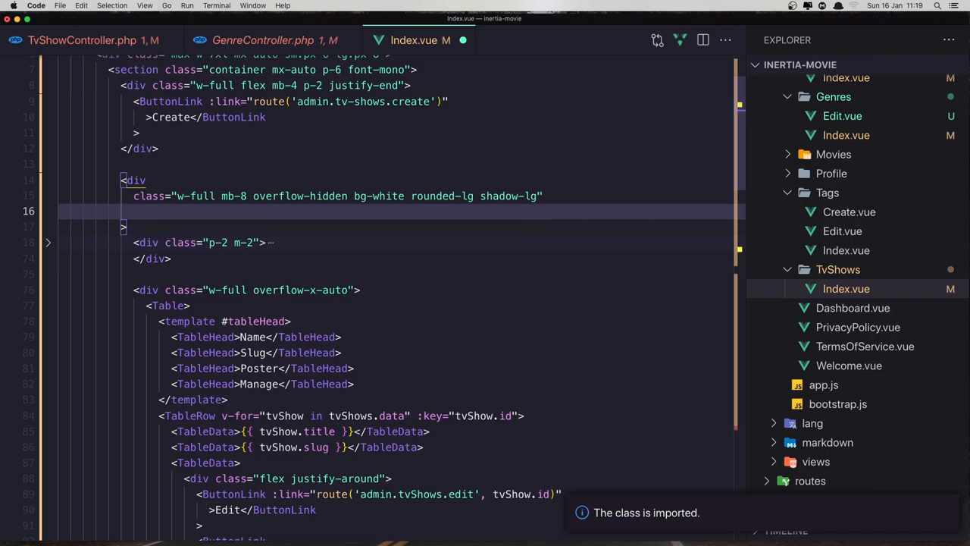
{"action": "type", "text": "v-if"}
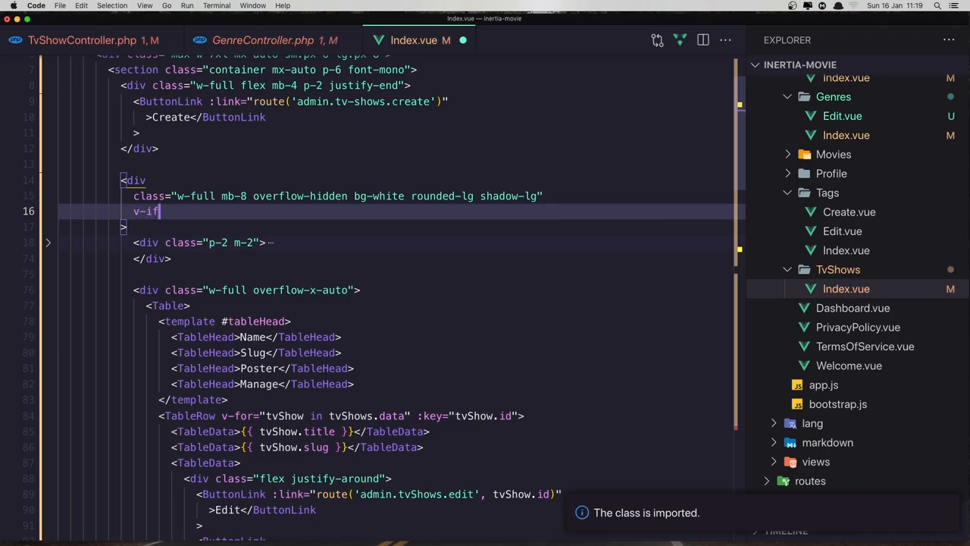
{"action": "type", "text": "=\""}
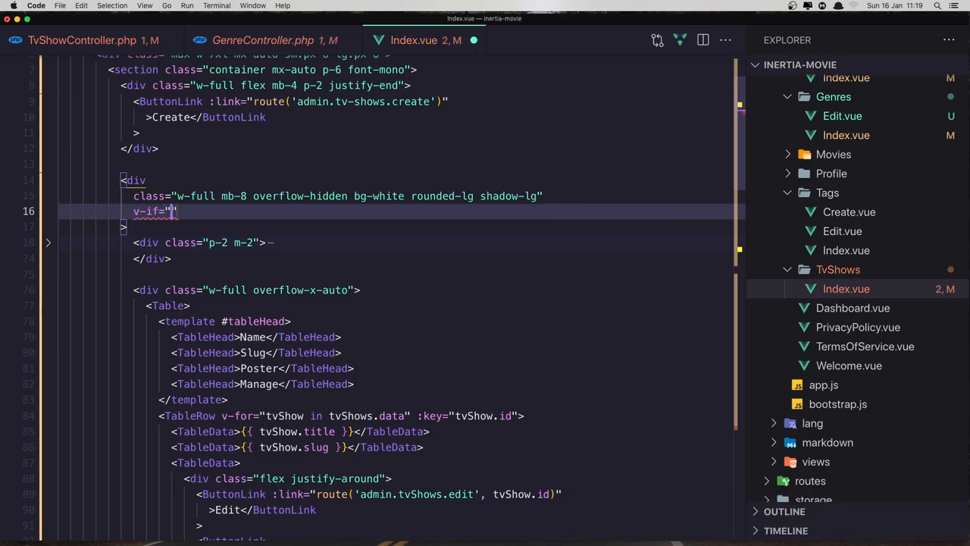
{"action": "type", "text": "tvSh"}
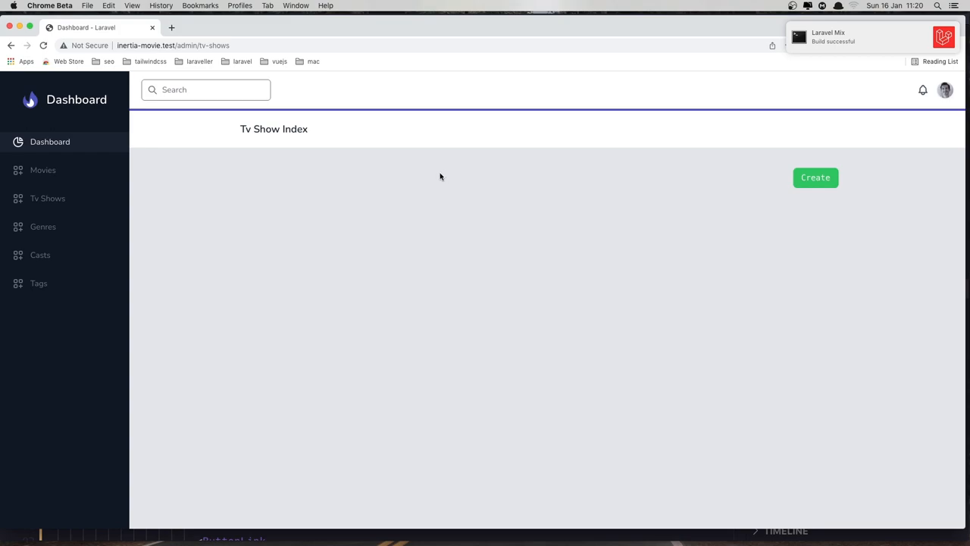
{"action": "mouse_move", "coordinate": [816, 177]}
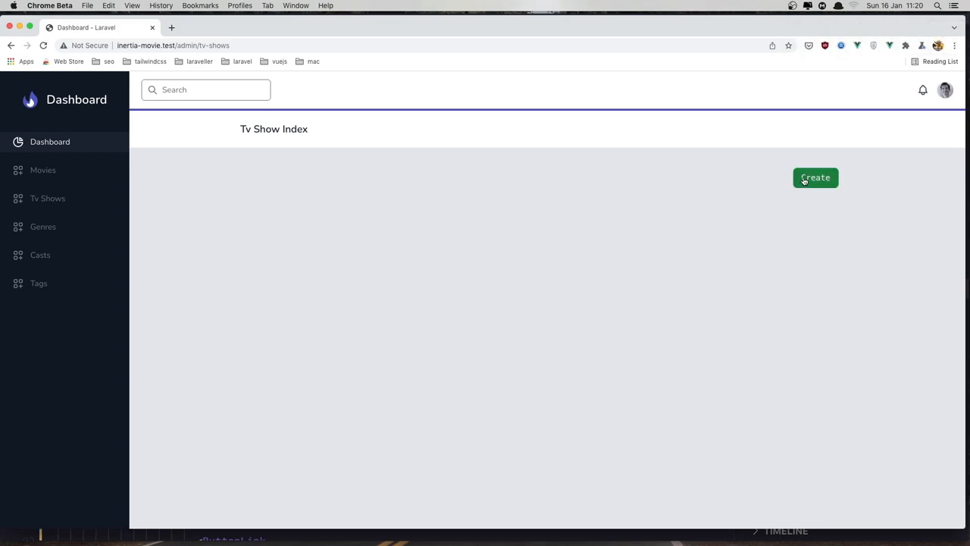
Open the TV show Create page and highlight the missing TvShowController::create in the error message
{"action": "left_click", "coordinate": [815, 177]}
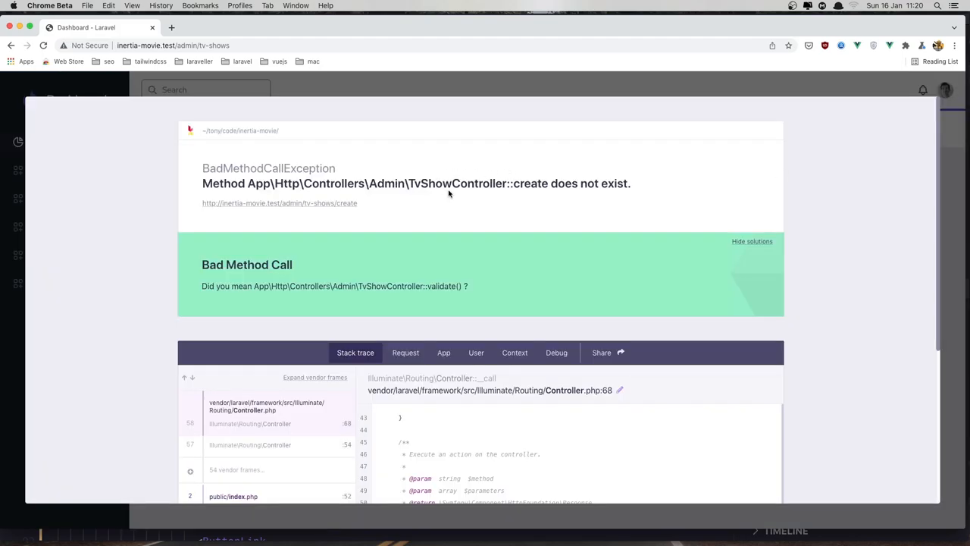
{"action": "double_click", "coordinate": [478, 184]}
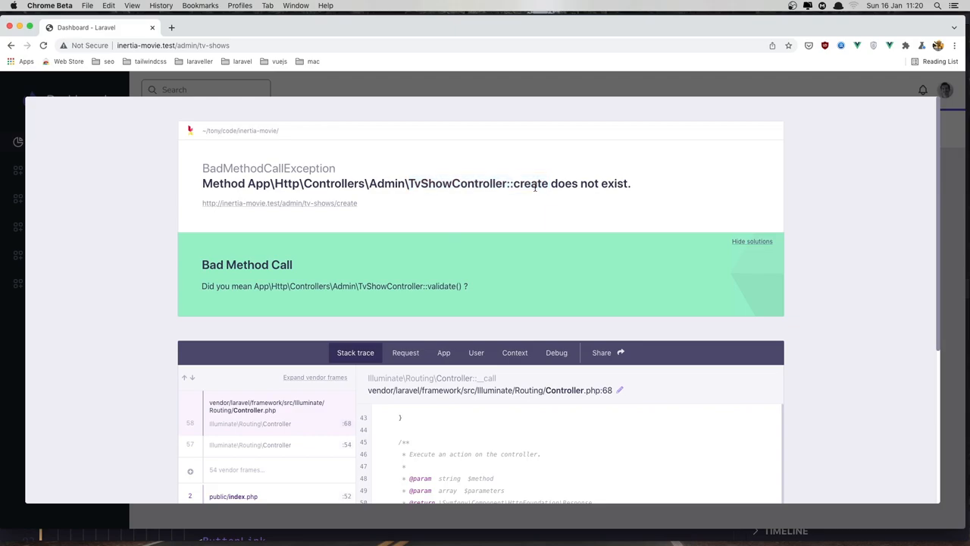
{"action": "double_click", "coordinate": [530, 184]}
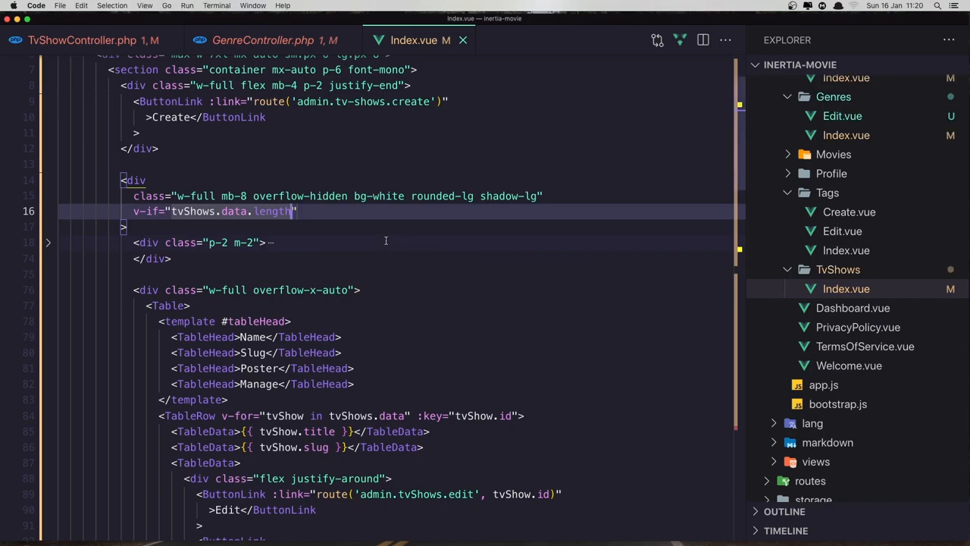
{"action": "mouse_move", "coordinate": [383, 247]}
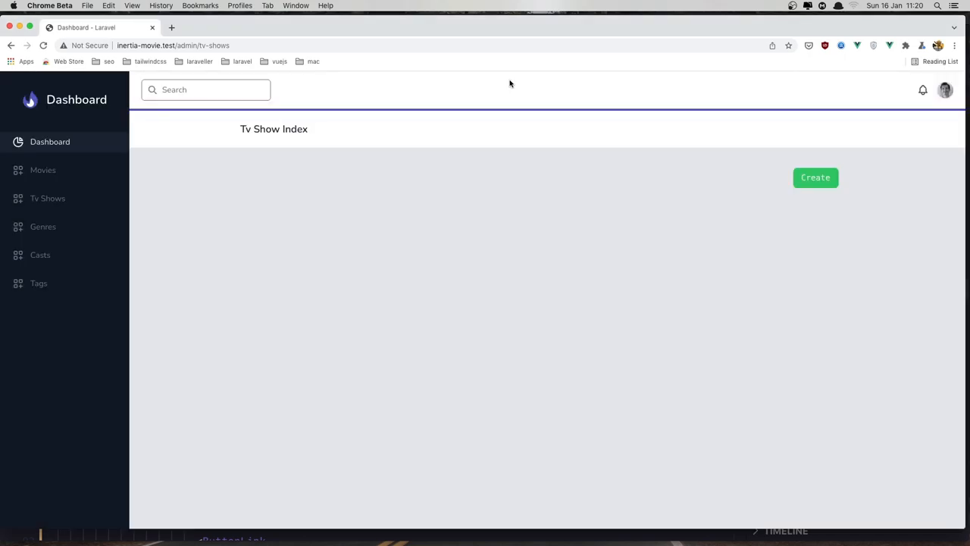
{"action": "mouse_move", "coordinate": [521, 178]}
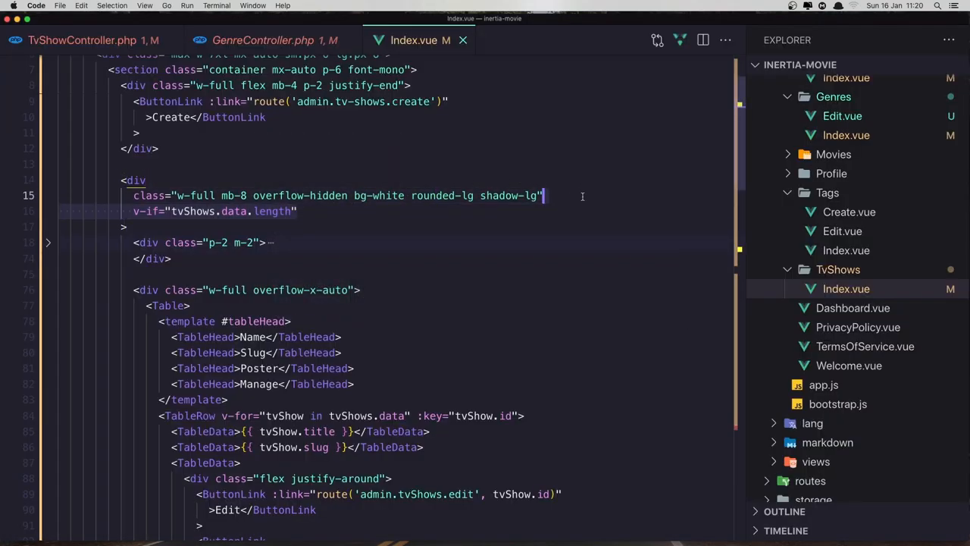
Tidy the wrapper's class line with a Backspace after completing v-if="tvShows.data.length"
{"action": "key", "text": "Backspace"}
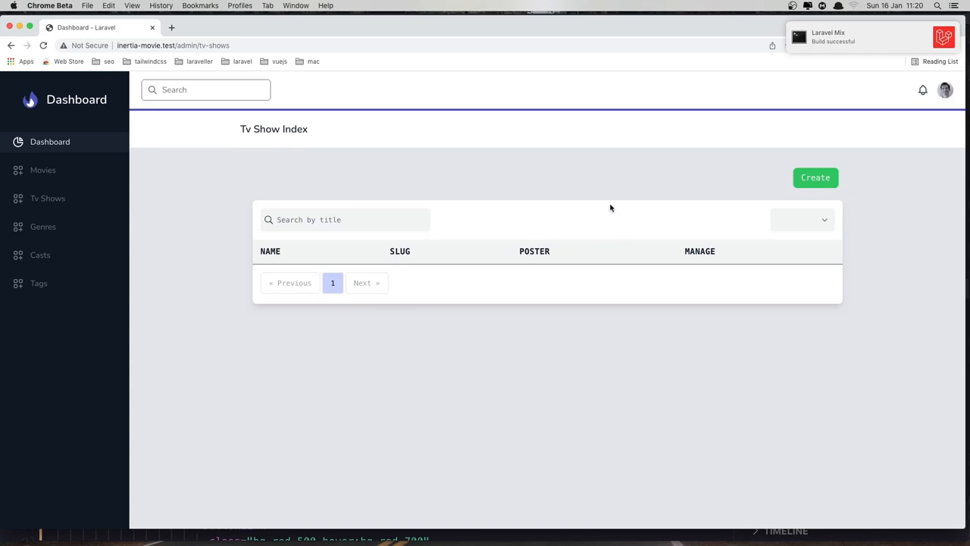
{"action": "mouse_move", "coordinate": [815, 178]}
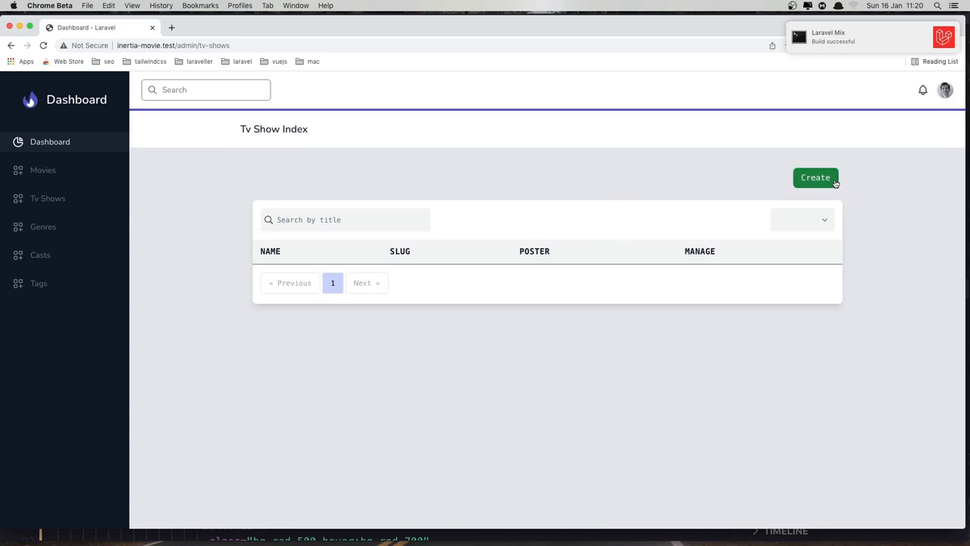
{"action": "mouse_move", "coordinate": [598, 200]}
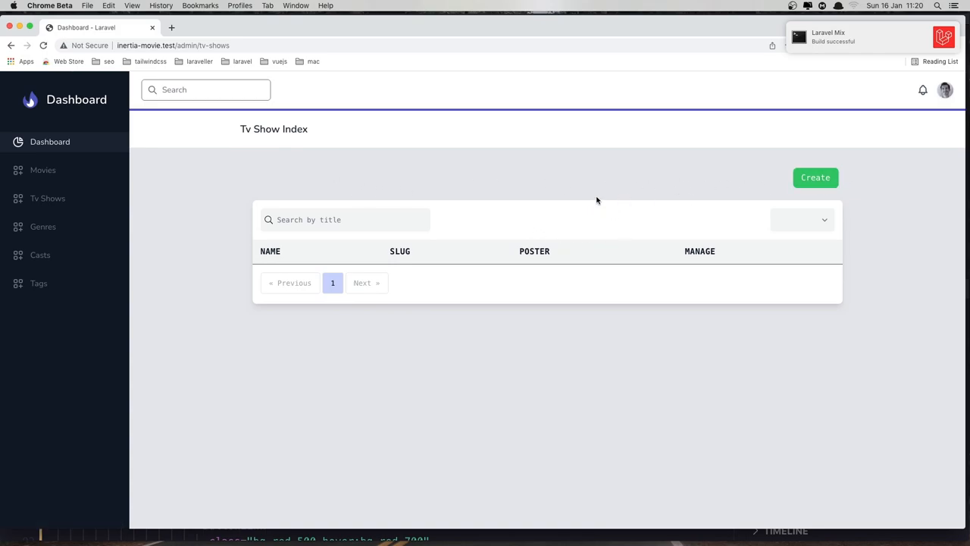
{"action": "mouse_move", "coordinate": [586, 191]}
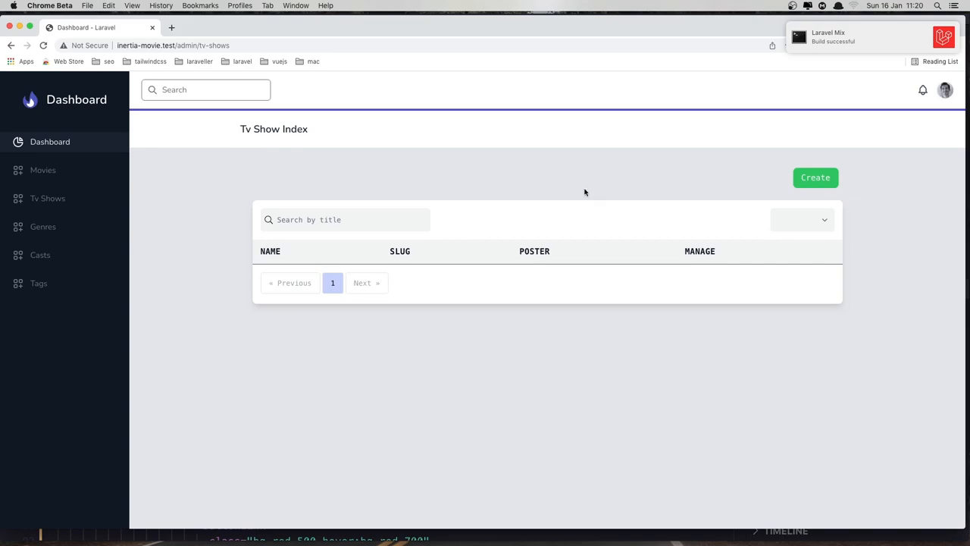
{"action": "mouse_move", "coordinate": [839, 99]}
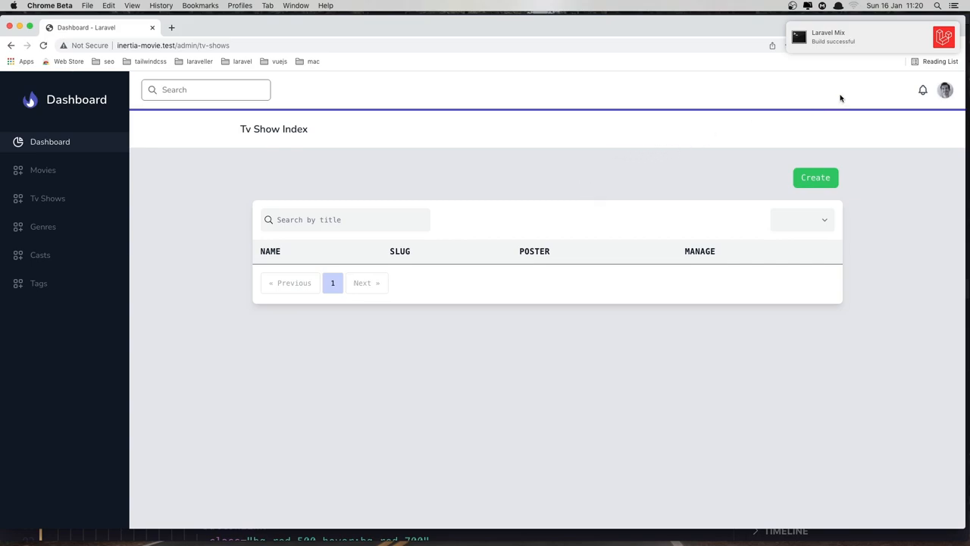